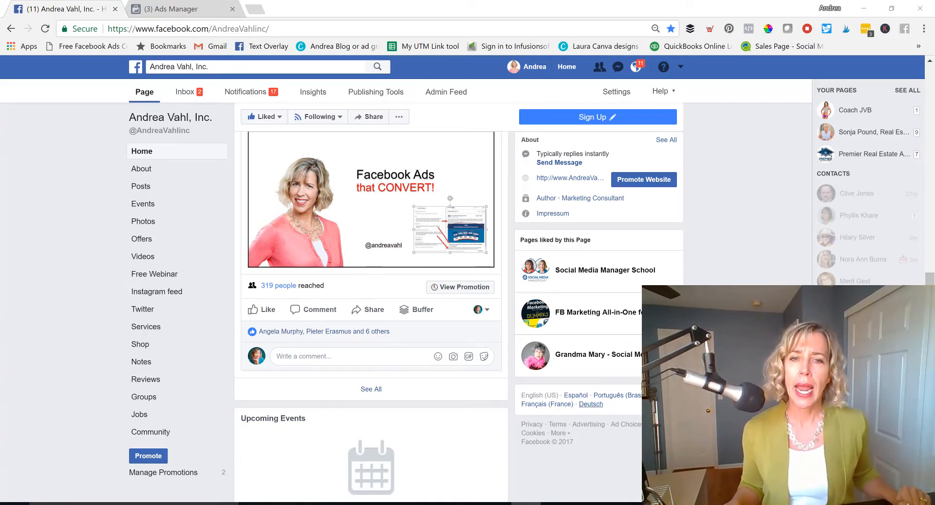
mouse_move(463, 281)
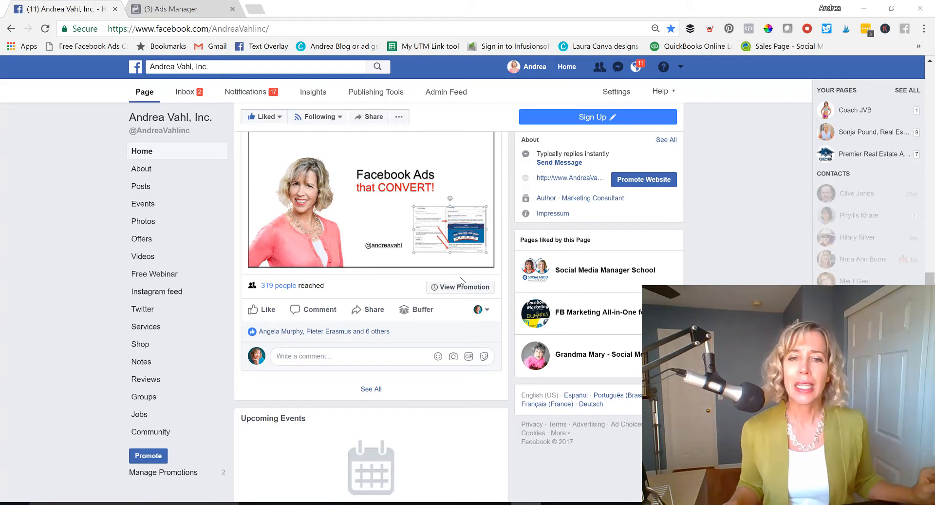
mouse_move(468, 287)
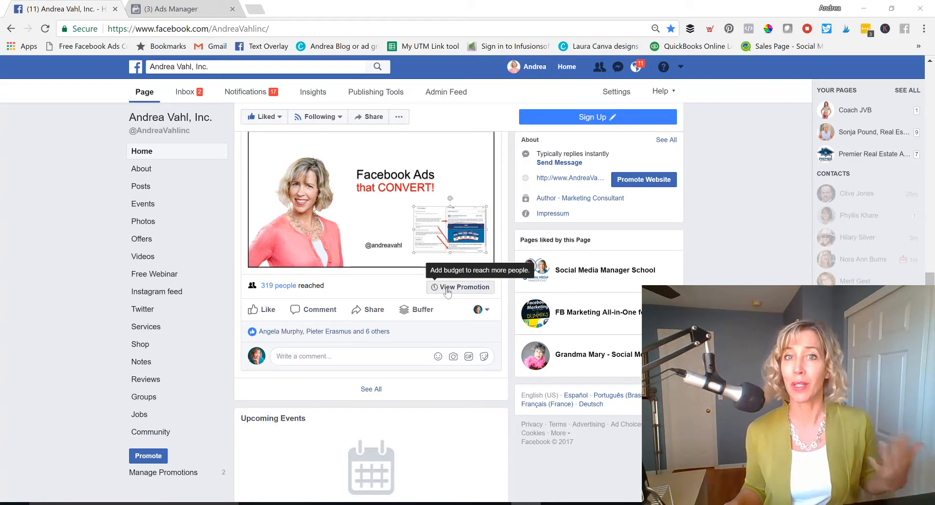
mouse_move(342, 216)
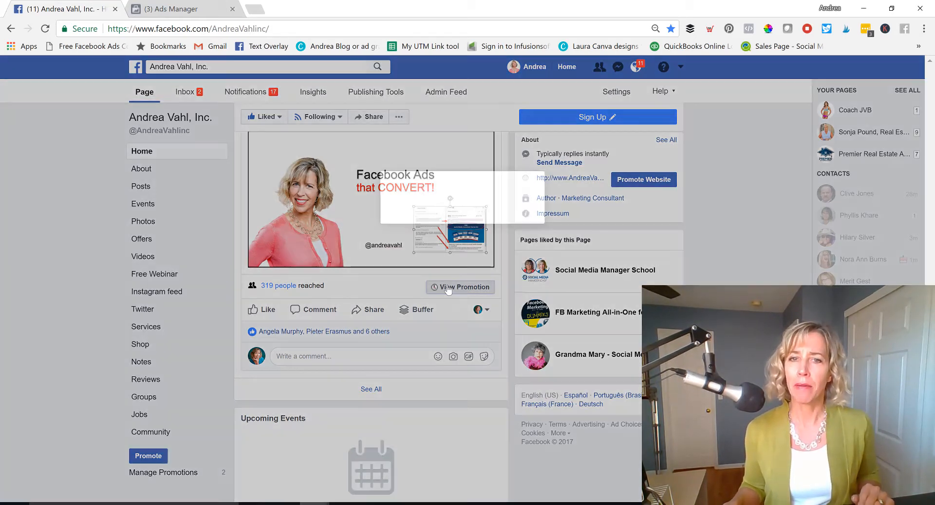
- View and close results for two boosted-post promotions from the page's Insights
left_click(460, 287)
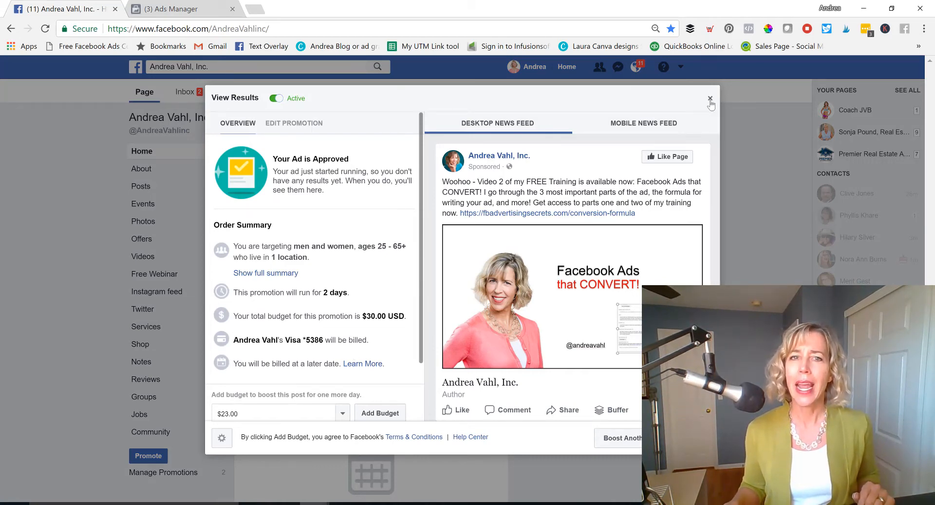
left_click(710, 98)
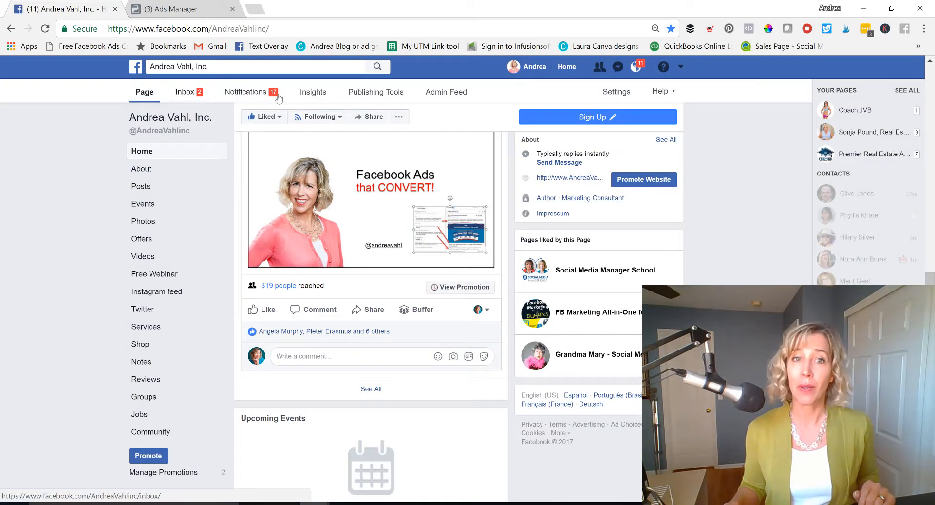
mouse_move(287, 95)
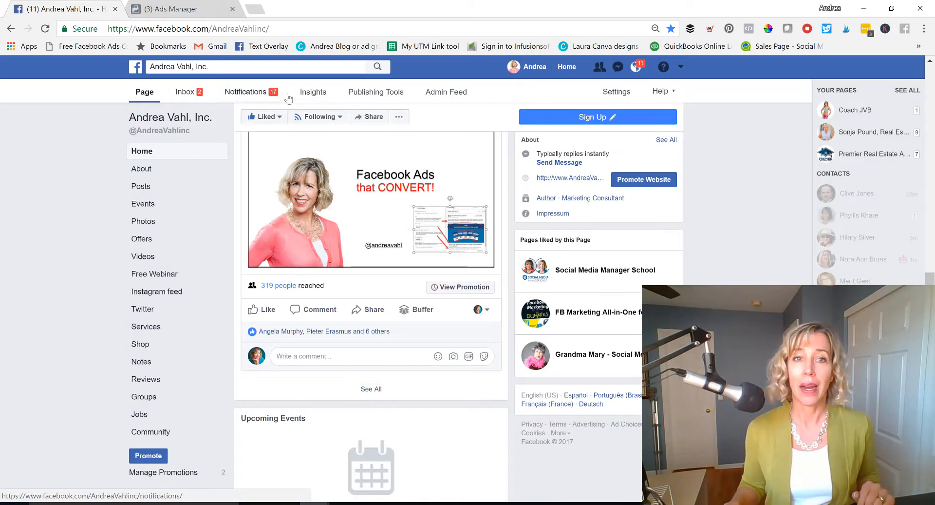
left_click(313, 91)
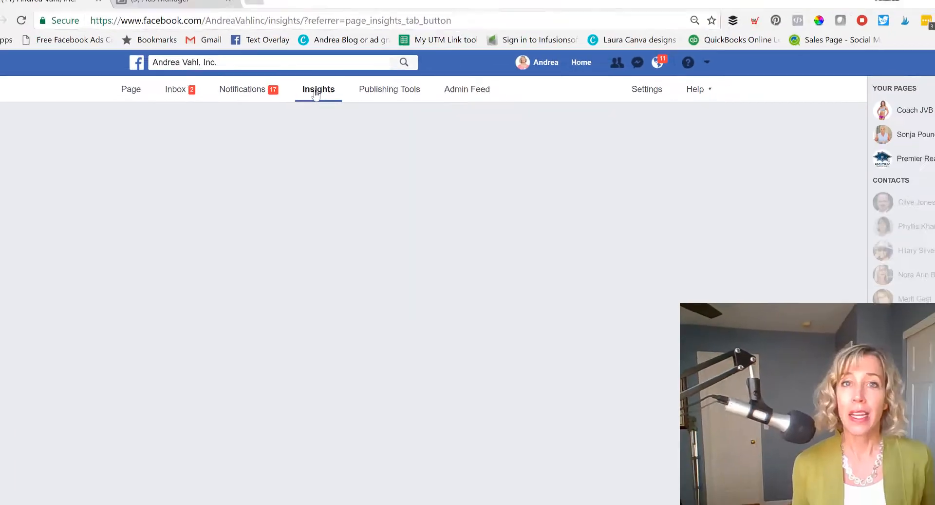
left_click(318, 89)
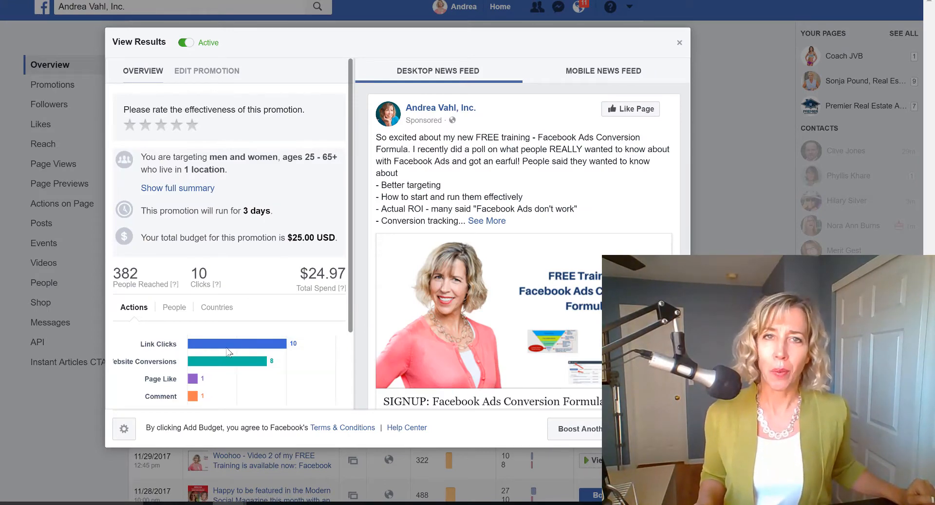
mouse_move(232, 353)
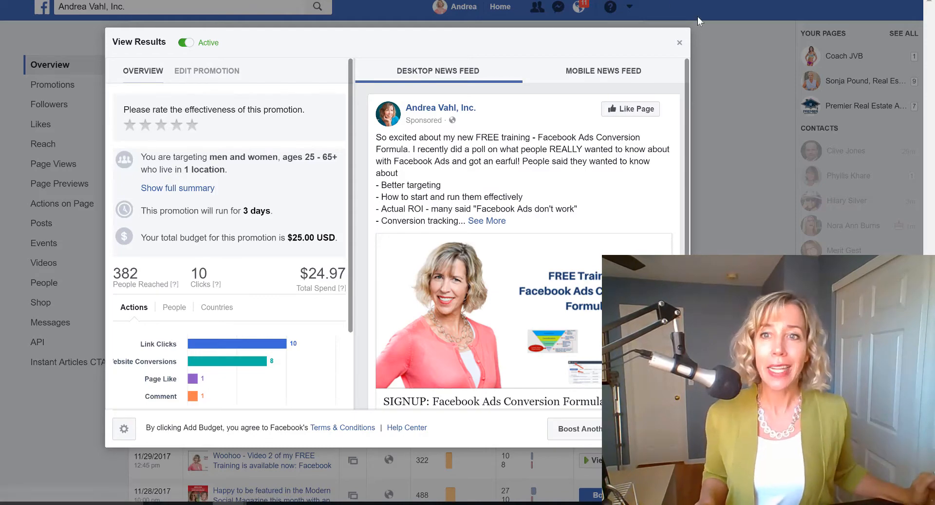
left_click(679, 42)
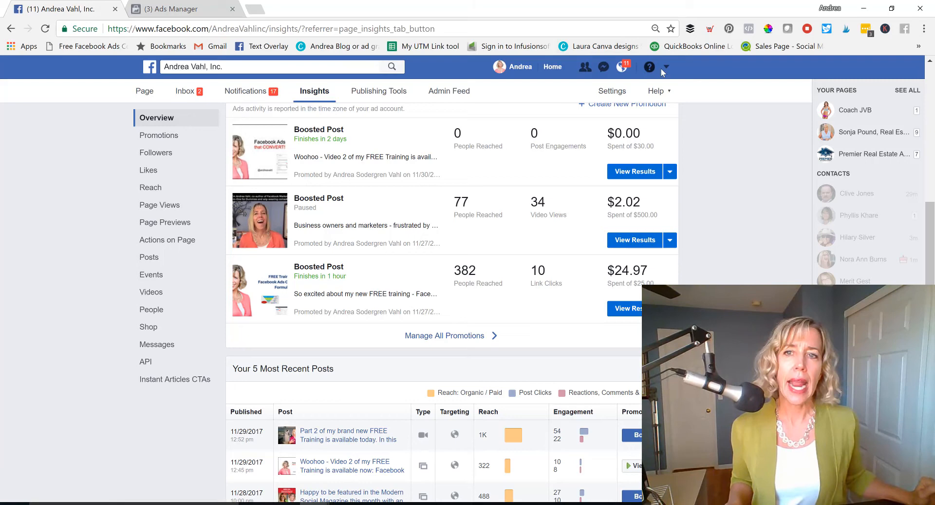
- Switch to Ads Manager and scroll the Campaigns table to see delivery, reach and spend
left_click(666, 67)
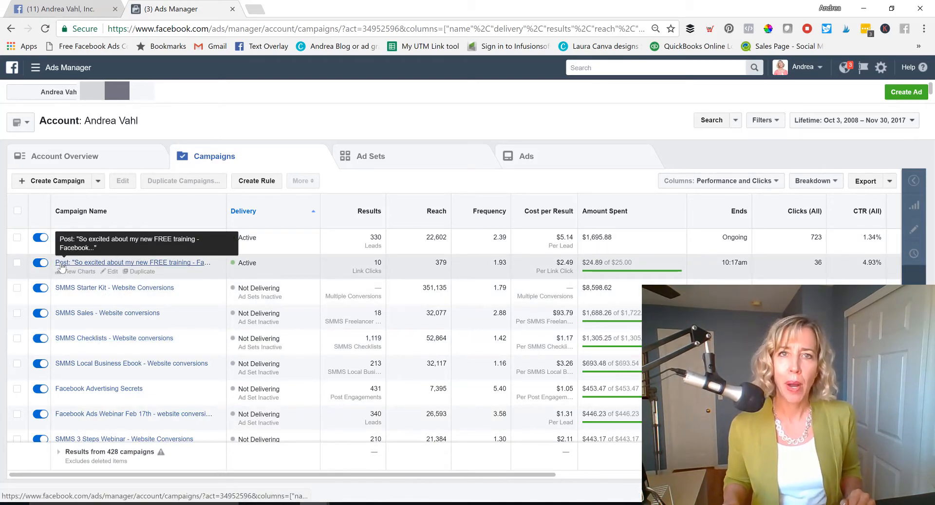
mouse_move(70, 271)
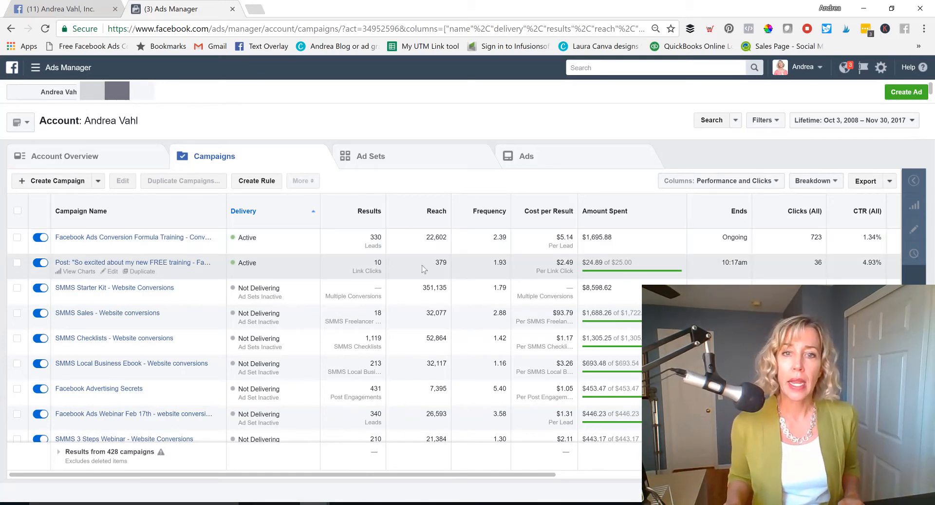
mouse_move(551, 264)
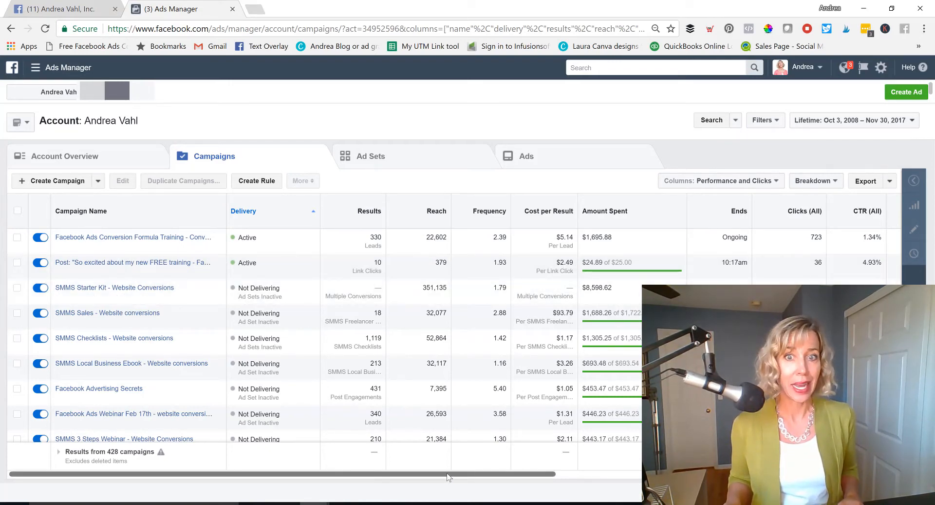
scroll("right", 3)
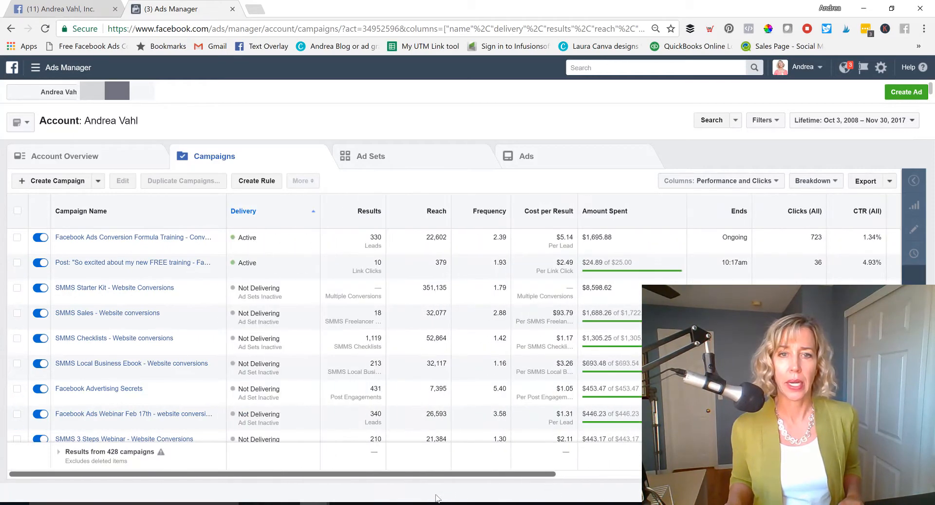
- Apply a custom column preset showing CPC, impressions, link clicks and website conversions
left_click(719, 180)
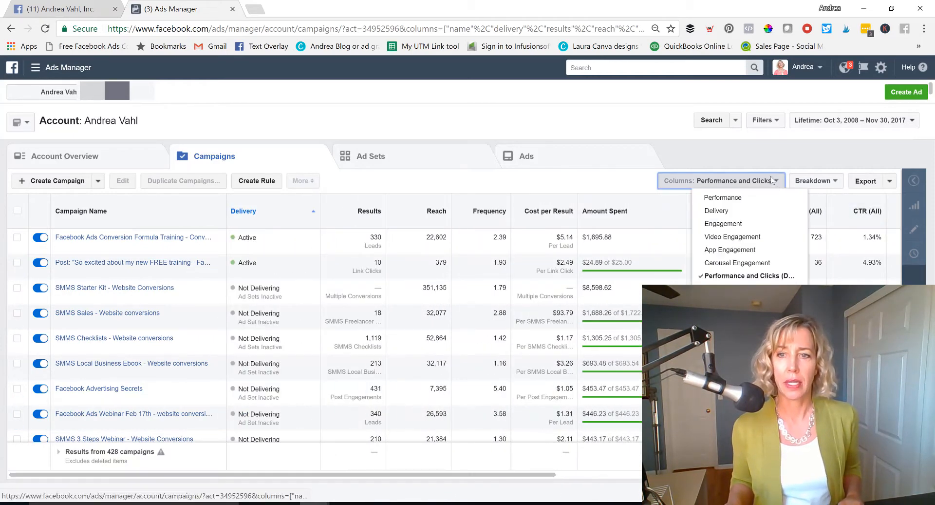
left_click(747, 276)
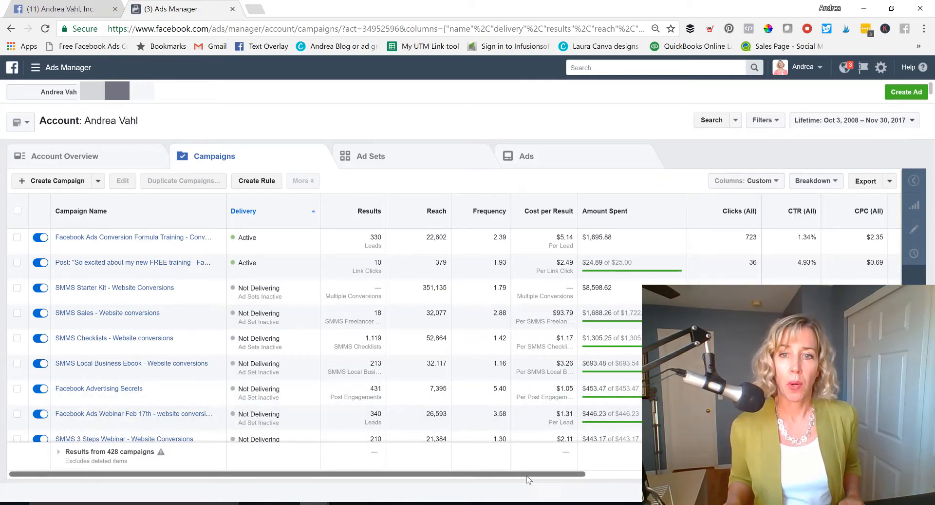
scroll("right", 3)
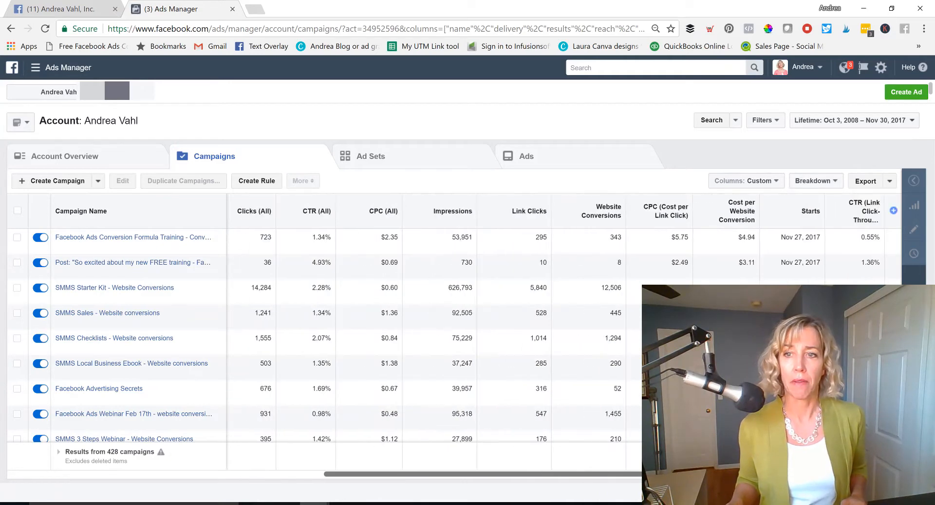
scroll("down", 3)
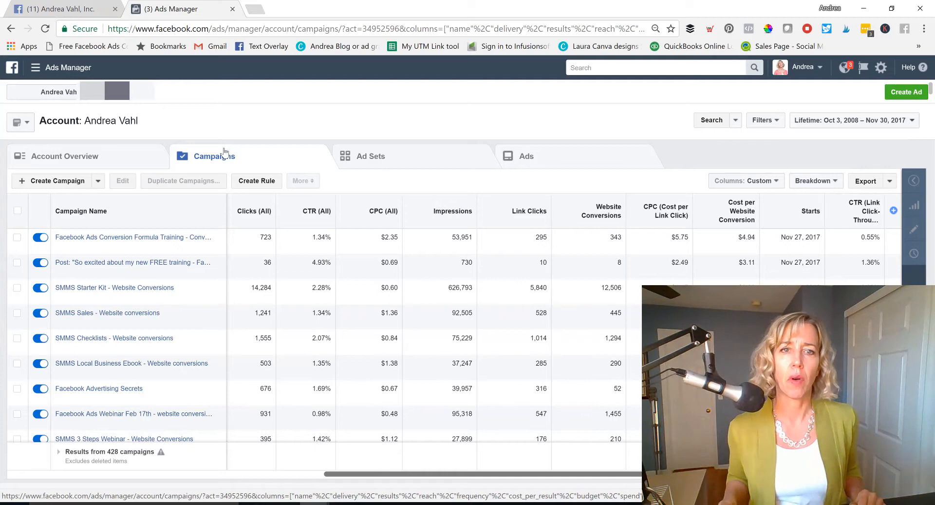
- Move through Ad Sets to the Ads view listing 737 ads with relevance scores
left_click(370, 156)
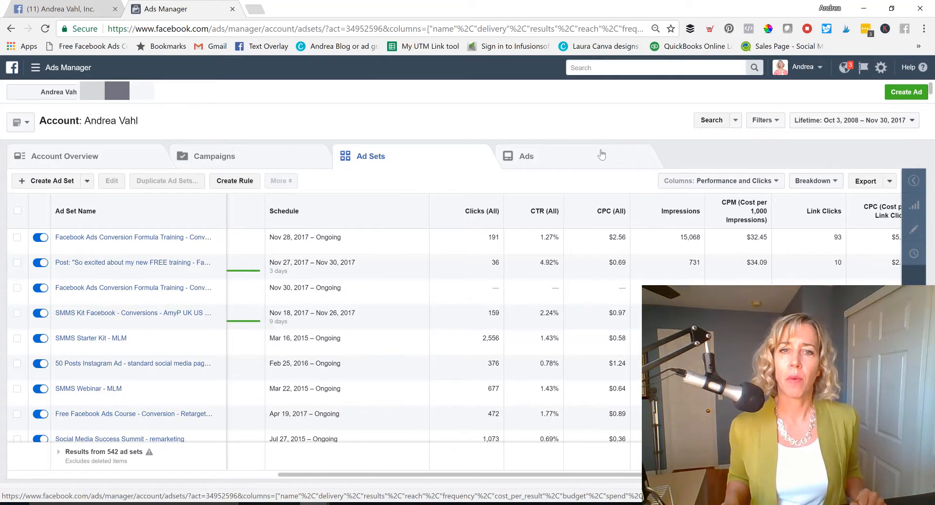
left_click(526, 156)
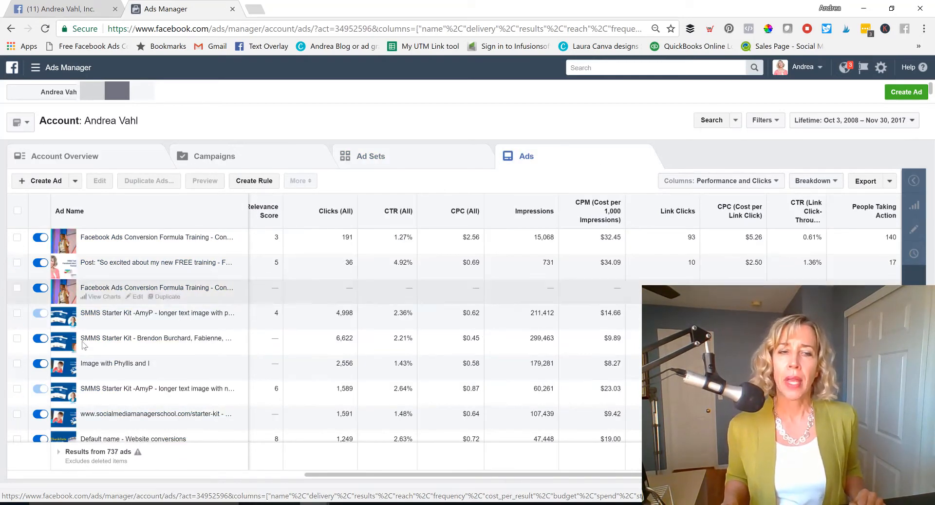
mouse_move(271, 272)
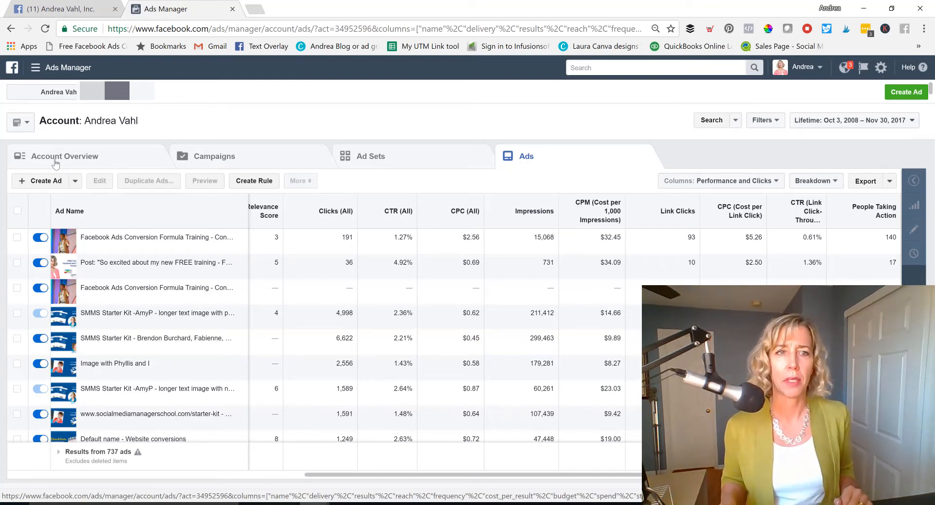
left_click(34, 67)
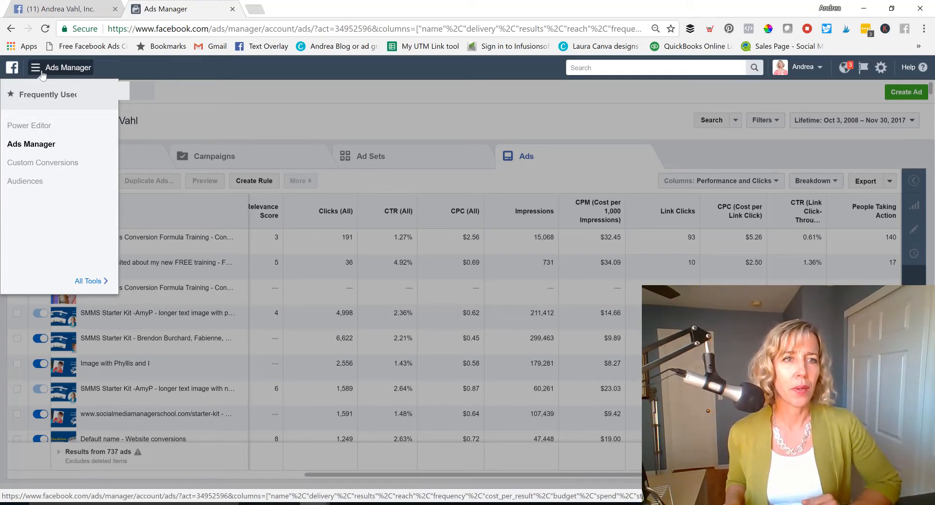
mouse_move(39, 67)
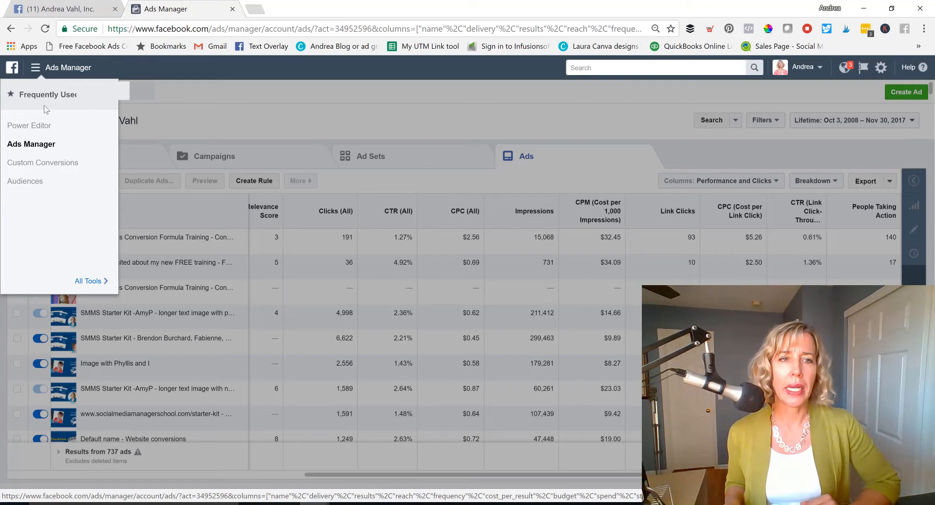
- Expand the tools menu listing Audience Insights, Business Manager, Pixels and Audiences
left_click(88, 280)
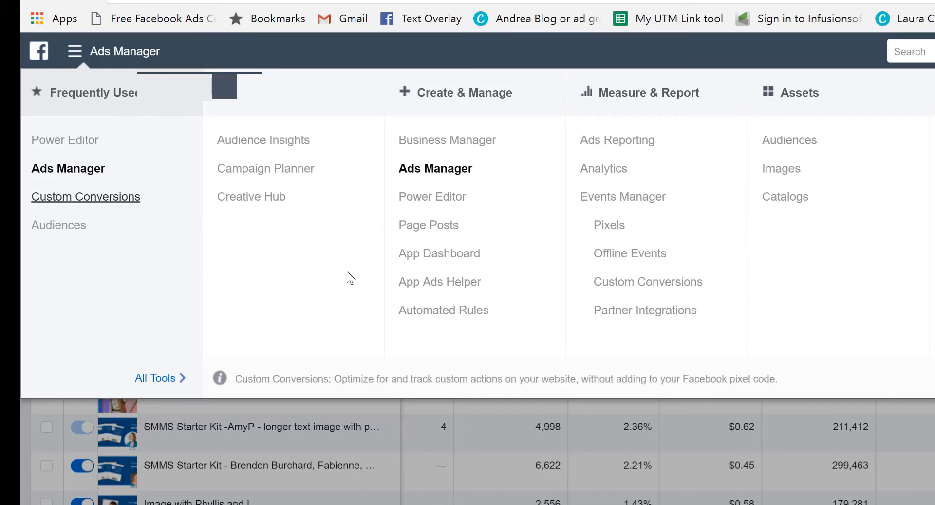
mouse_move(58, 225)
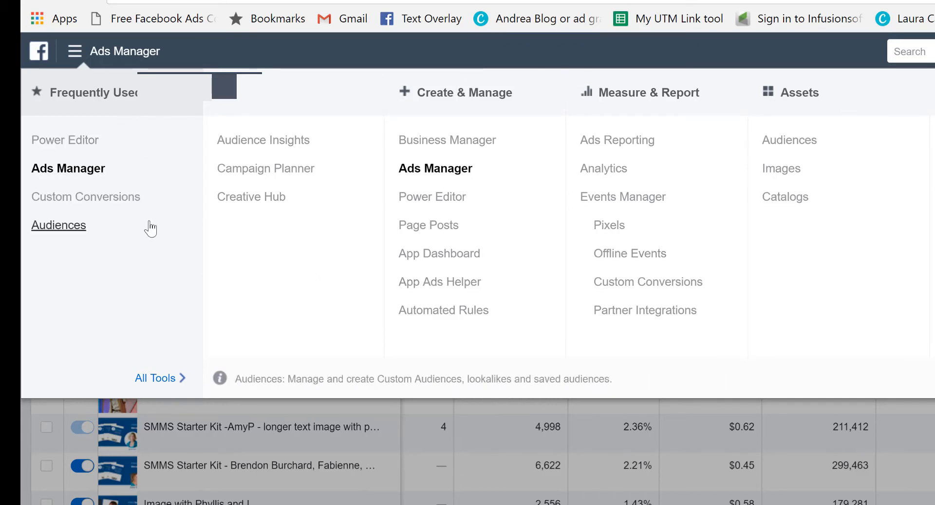
mouse_move(251, 197)
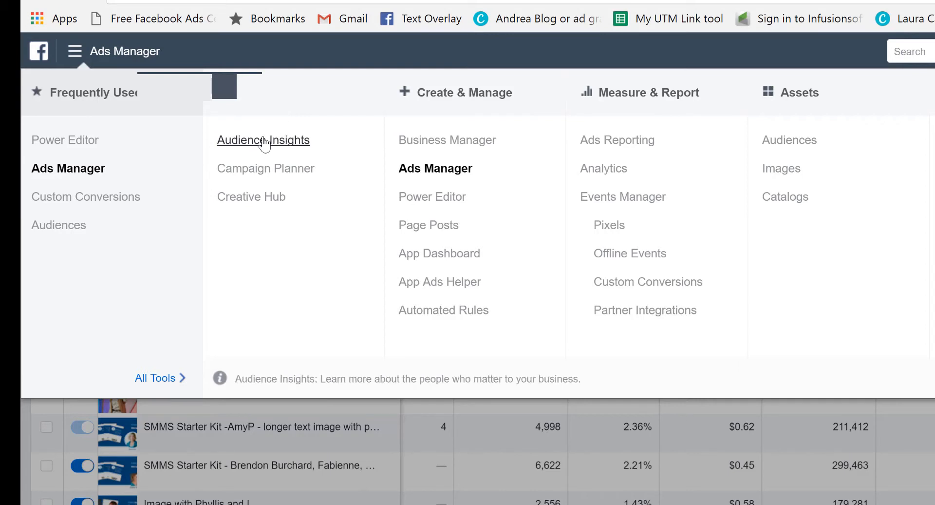
mouse_move(255, 172)
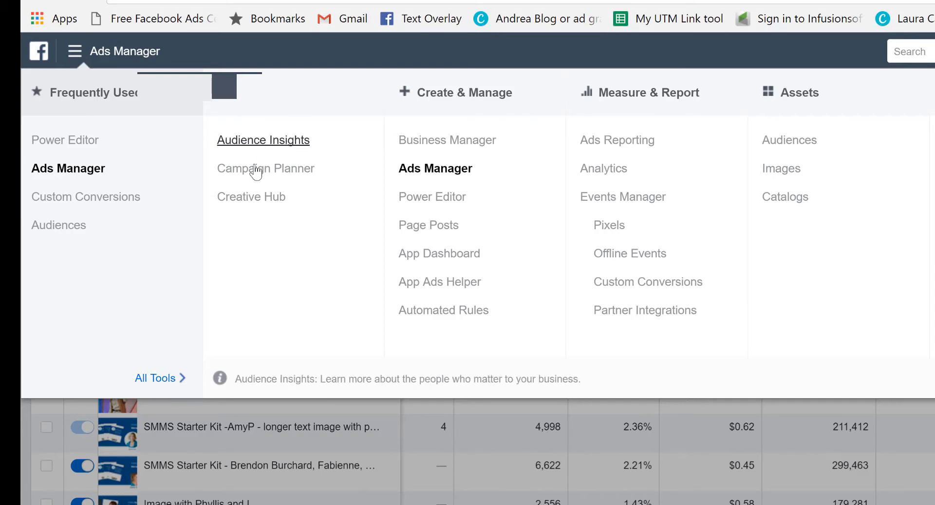
mouse_move(251, 196)
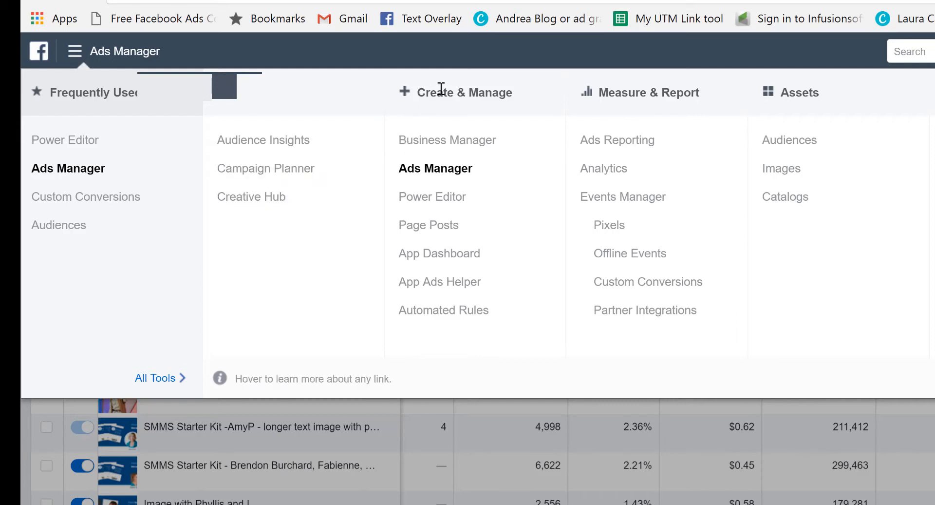
mouse_move(447, 140)
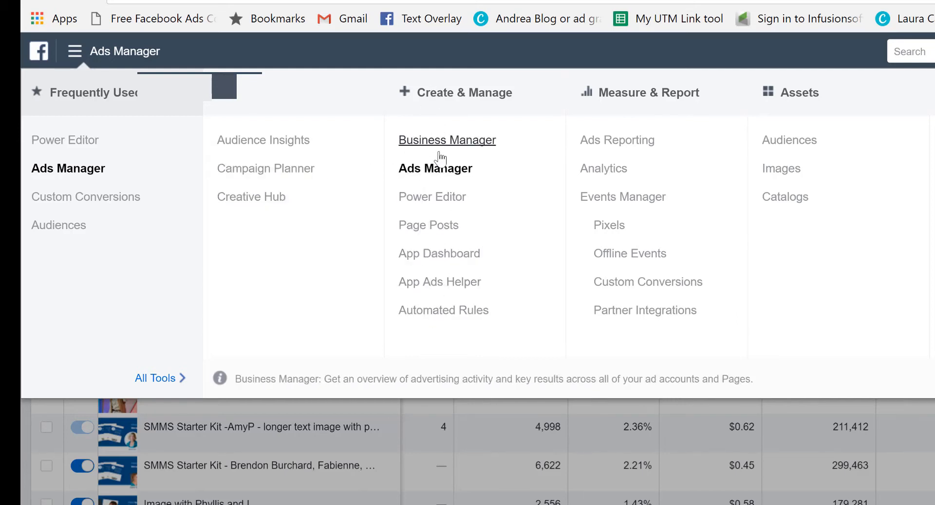
mouse_move(435, 168)
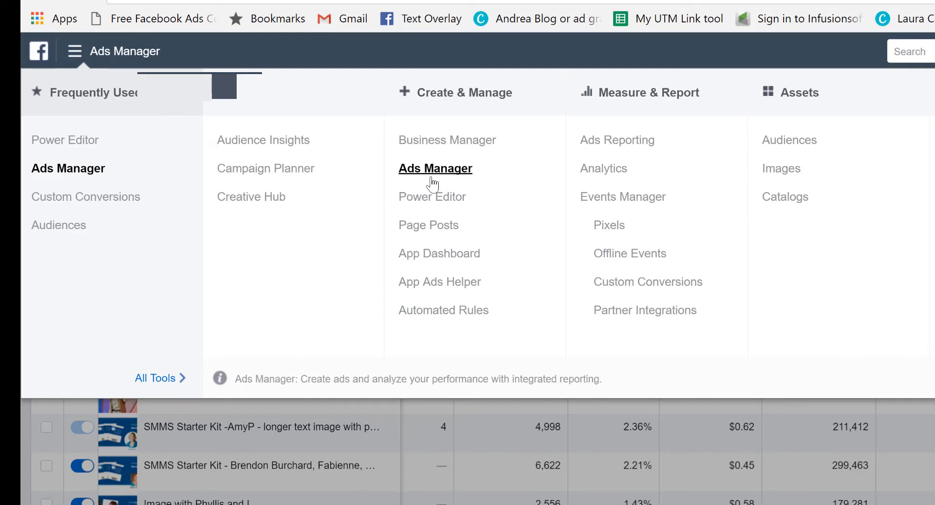
mouse_move(447, 140)
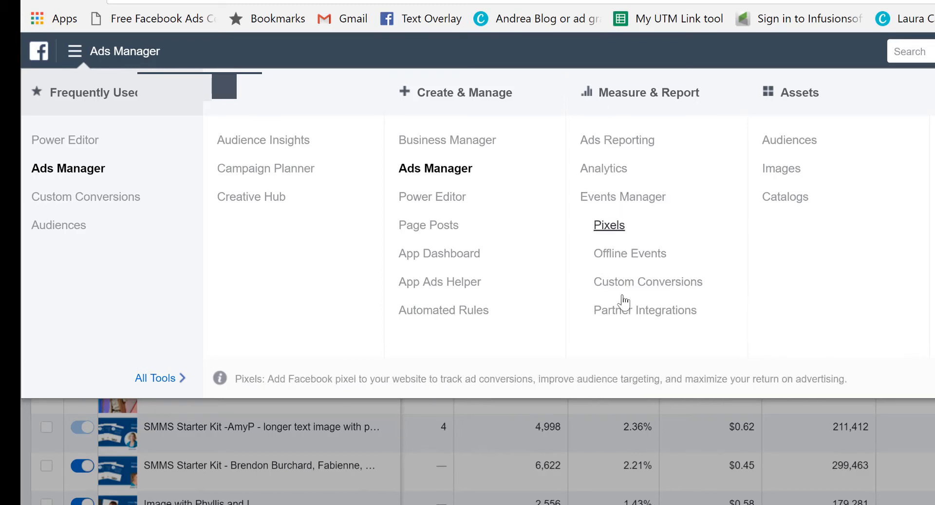
mouse_move(618, 140)
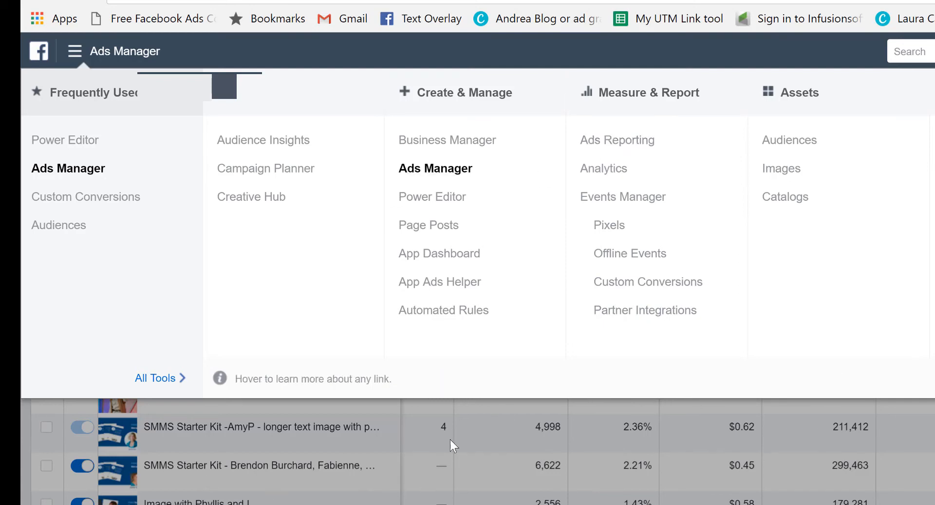
mouse_move(617, 140)
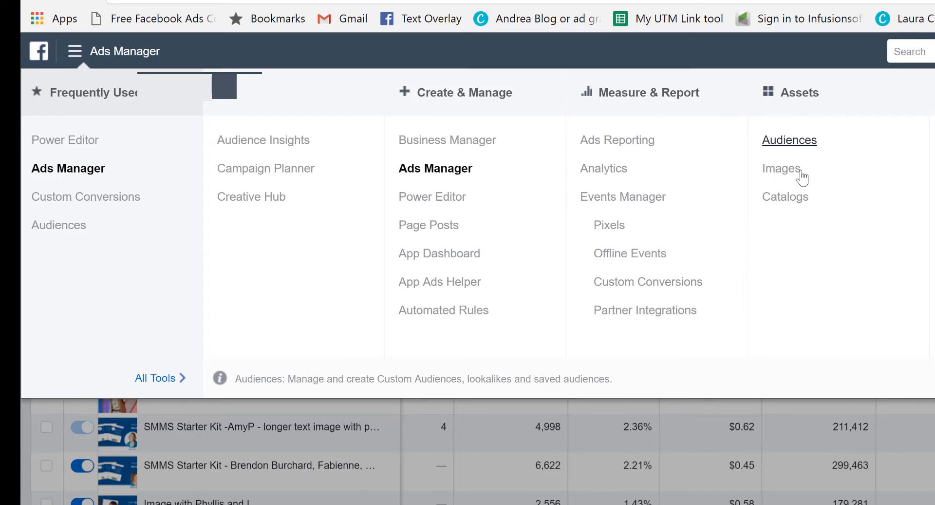
mouse_move(789, 139)
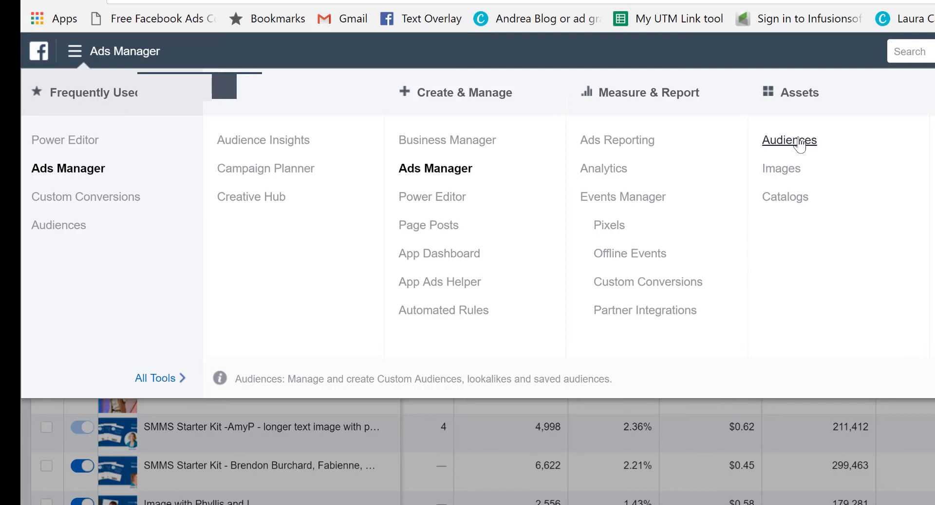
mouse_move(795, 166)
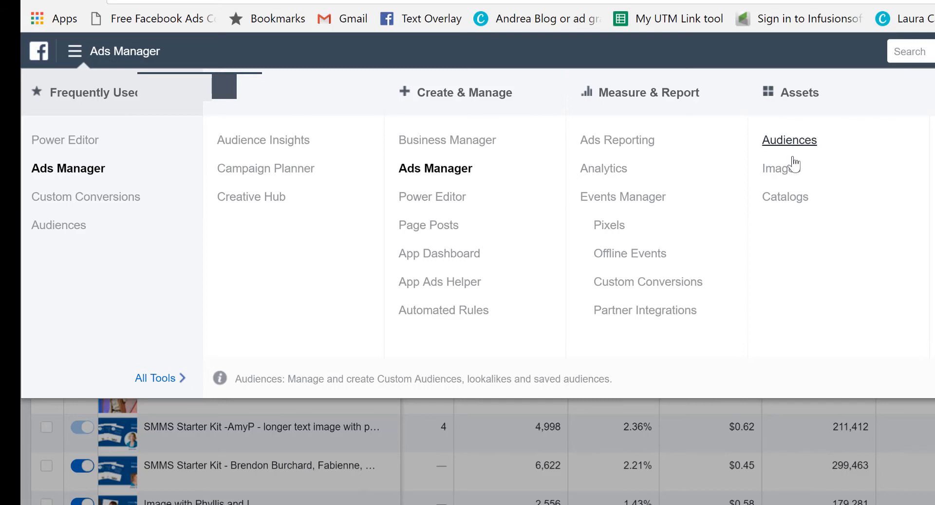
mouse_move(781, 168)
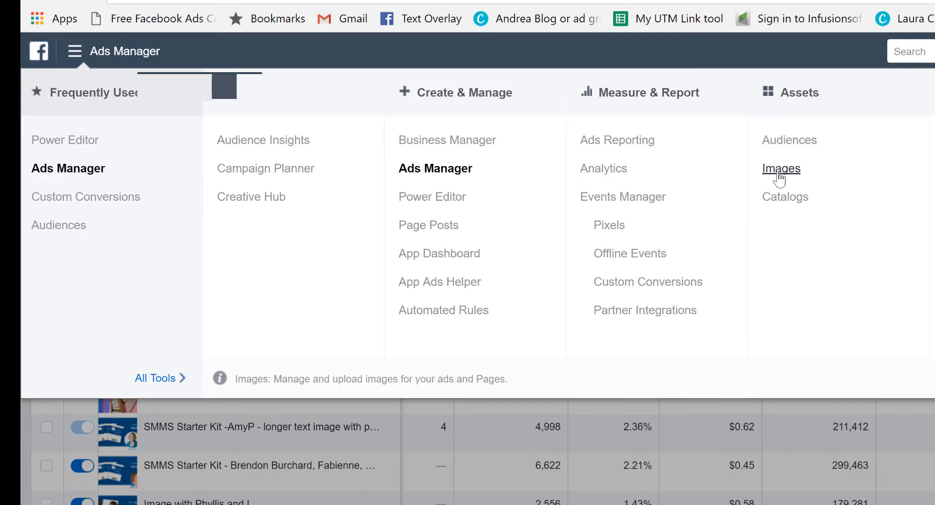
mouse_move(786, 196)
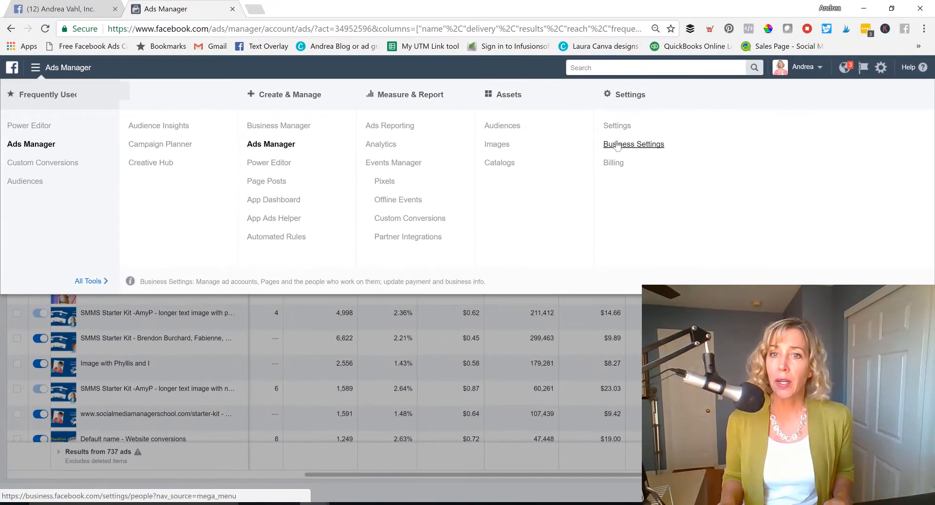
mouse_move(628, 181)
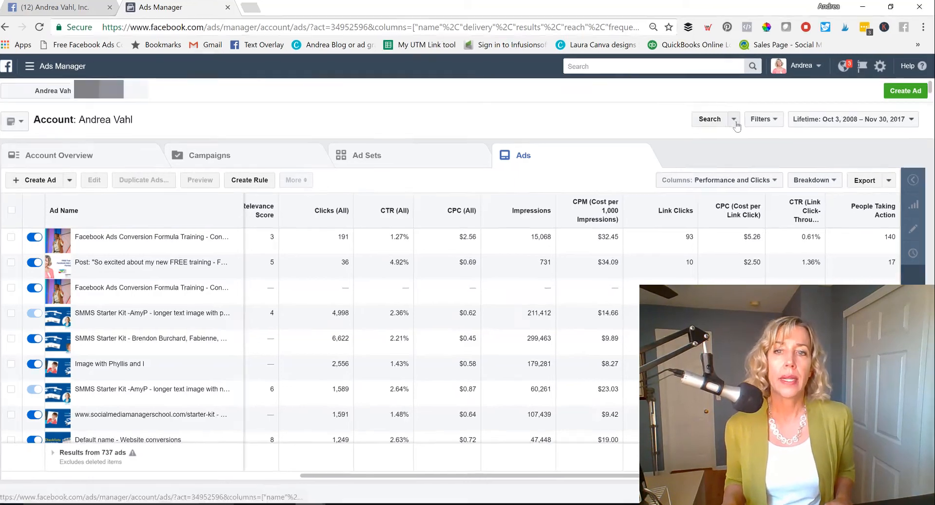
- Show the Search By options such as Campaign Name, Ad Set Name and Ad ID
left_click(735, 118)
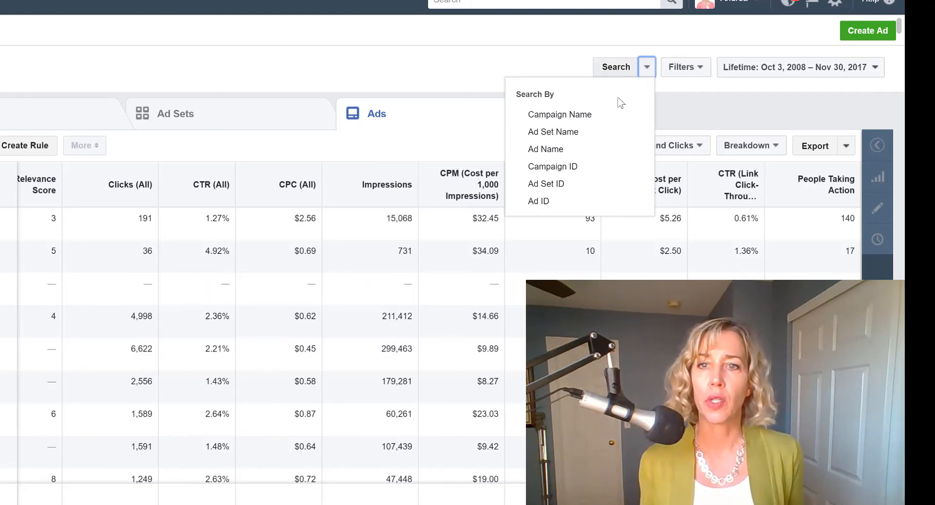
mouse_move(553, 132)
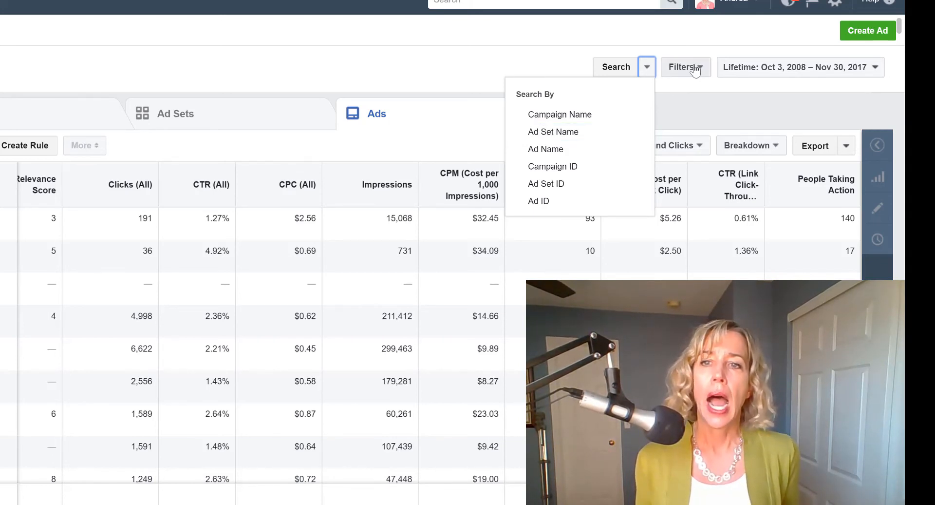
- Browse the ad filters and set the reporting date range to last week
left_click(684, 67)
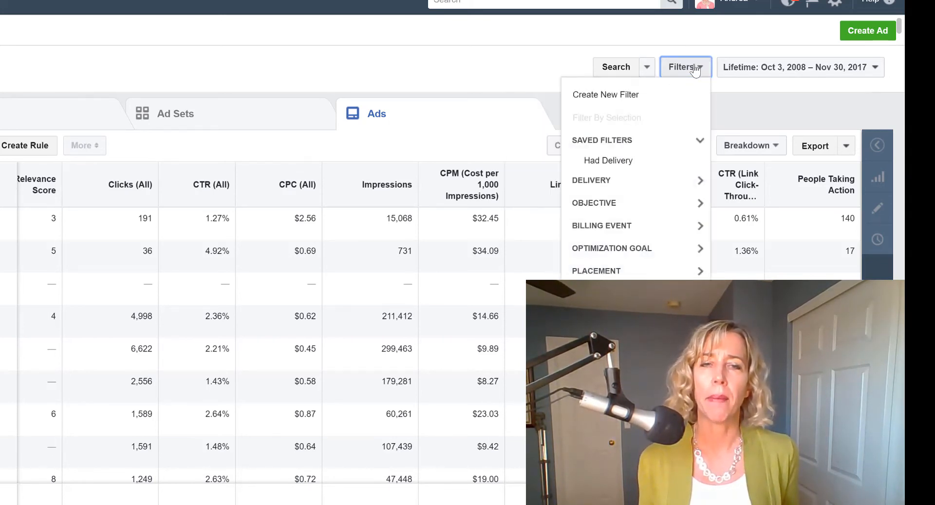
mouse_move(609, 160)
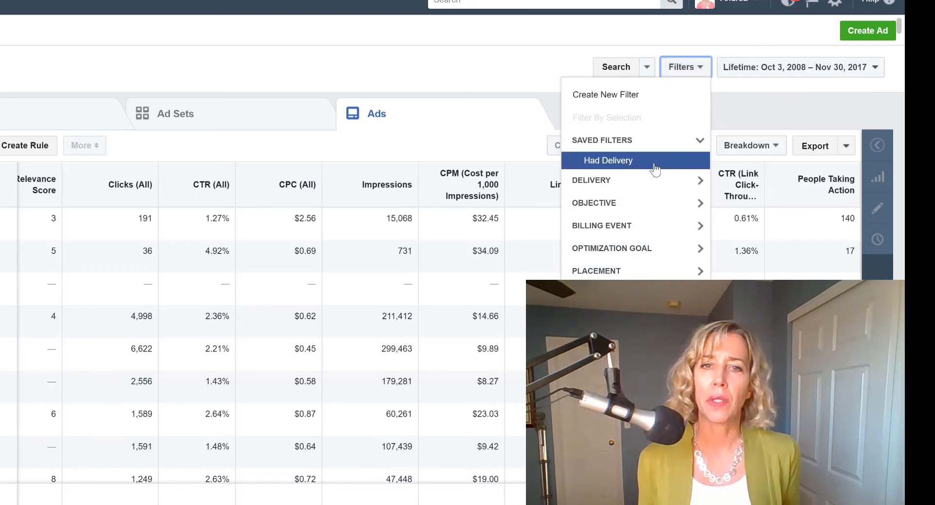
mouse_move(780, 67)
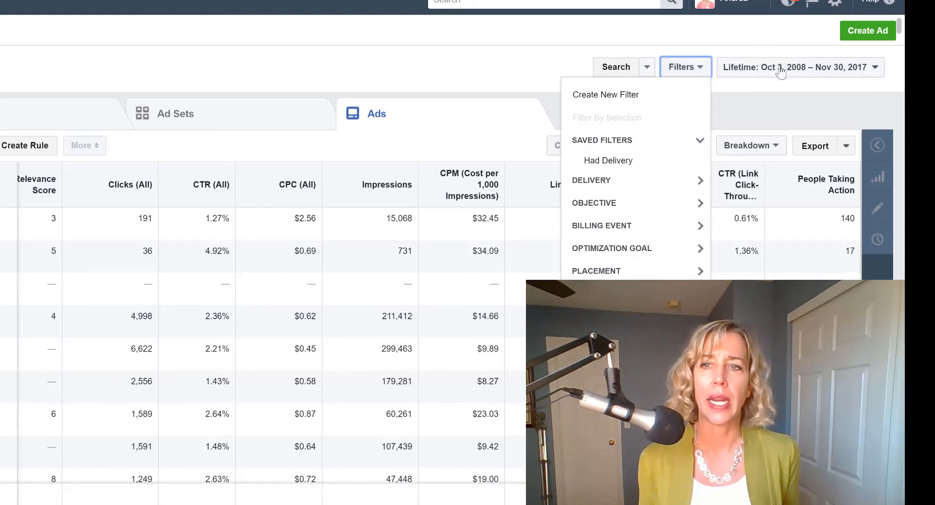
mouse_move(677, 41)
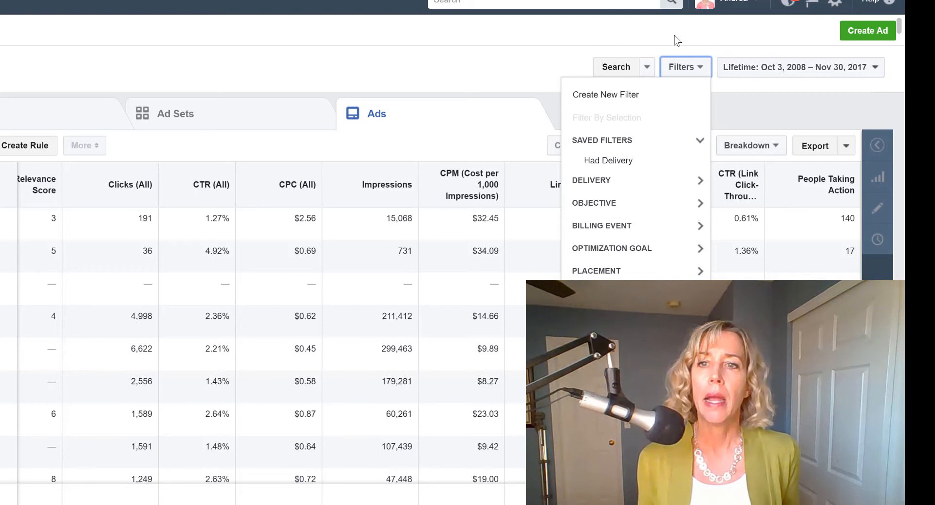
left_click(799, 66)
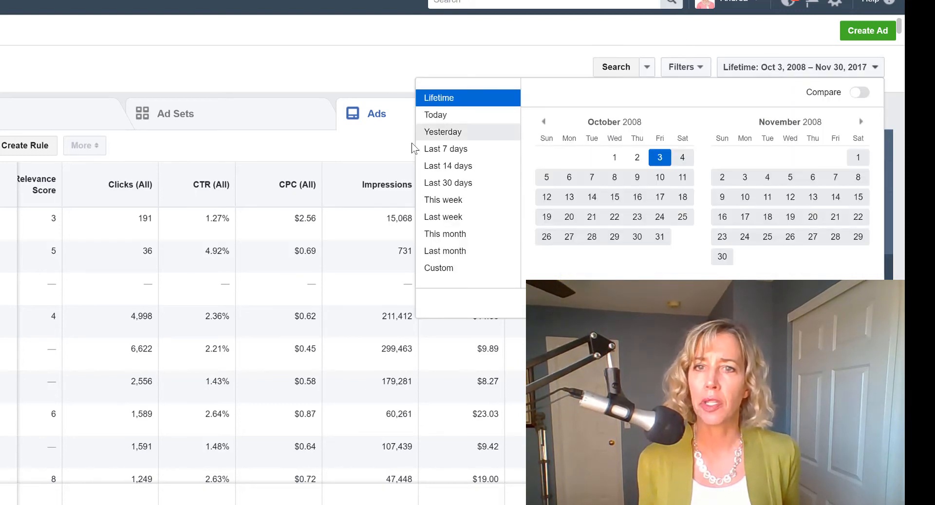
left_click(445, 149)
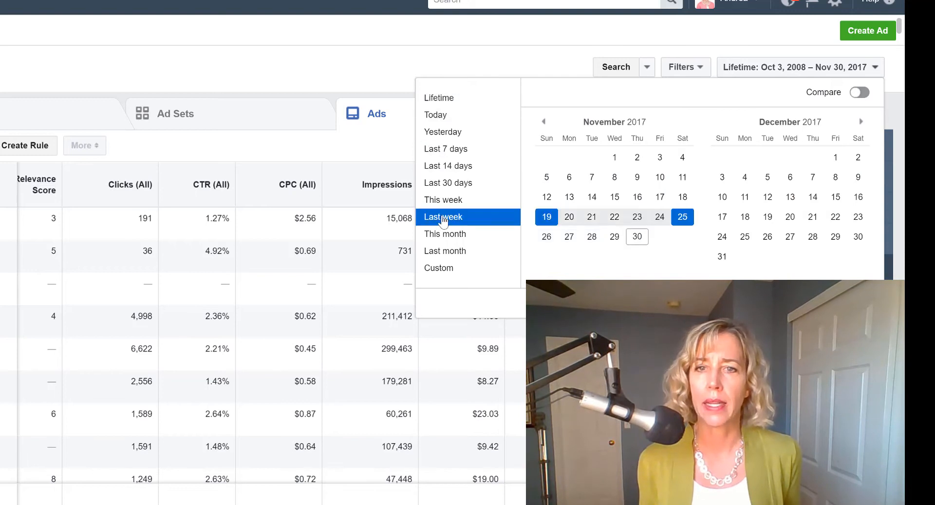
left_click(442, 216)
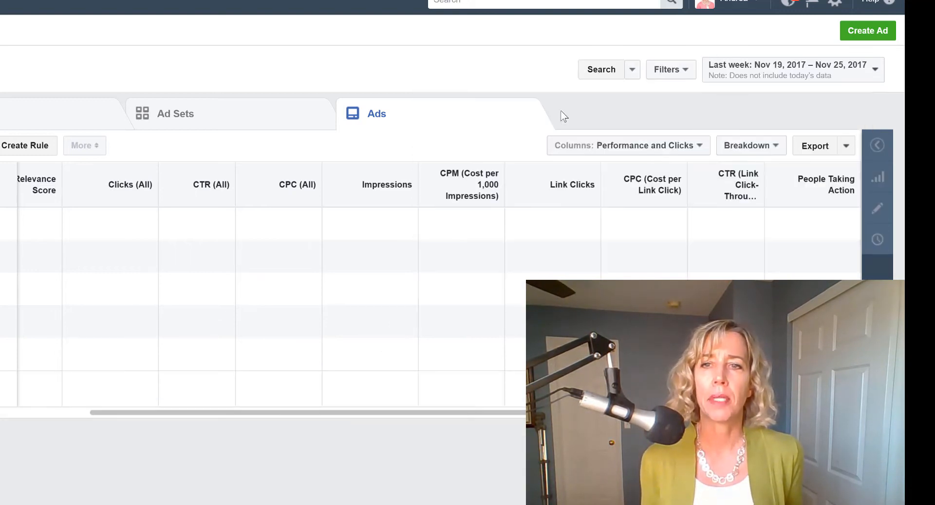
mouse_move(670, 69)
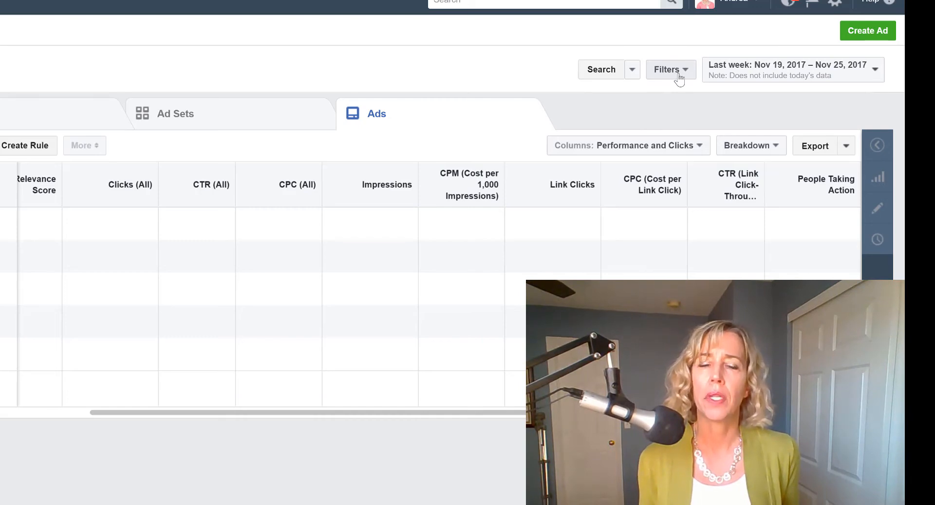
- Change the date range to this week, Nov 26–30, 2017, and update the table
left_click(667, 69)
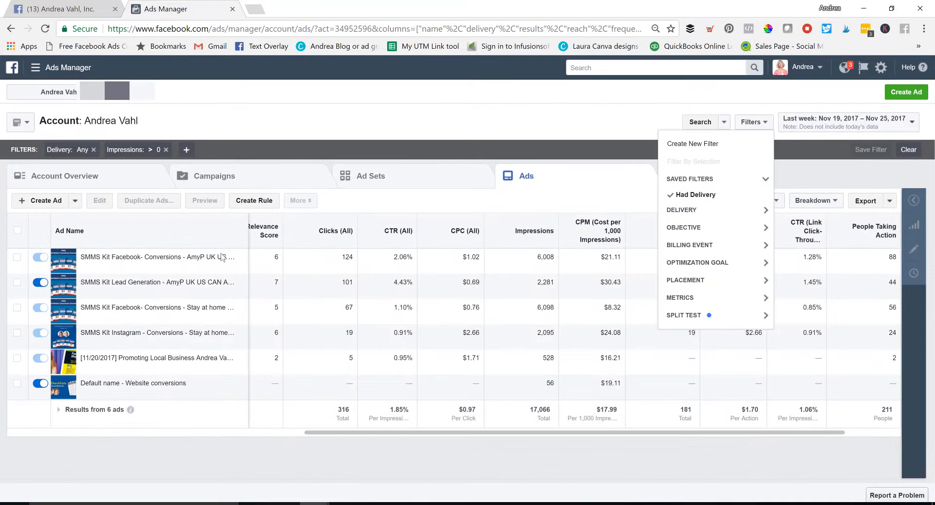
mouse_move(214, 414)
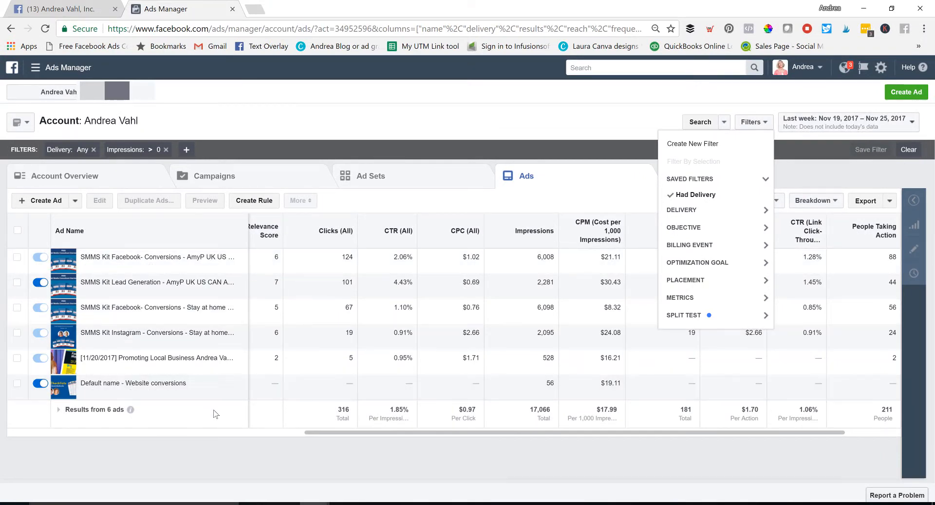
mouse_move(757, 450)
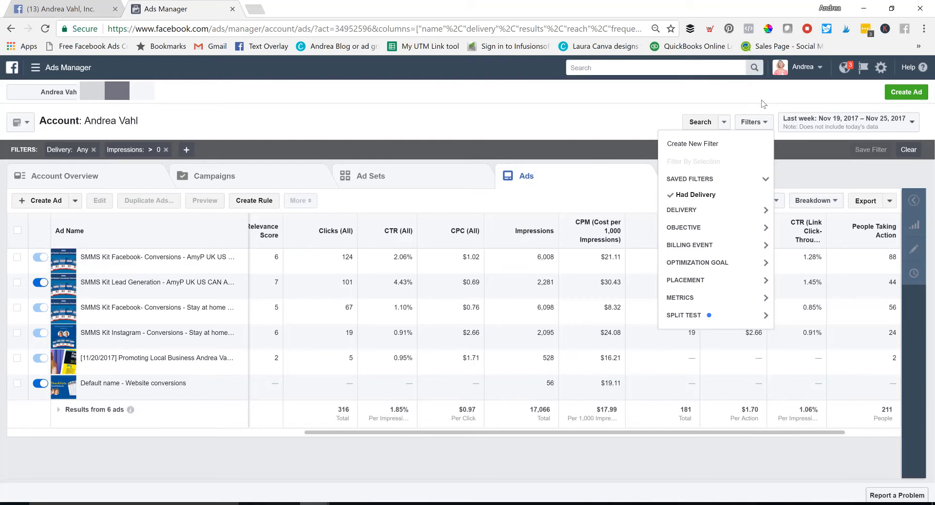
left_click(848, 122)
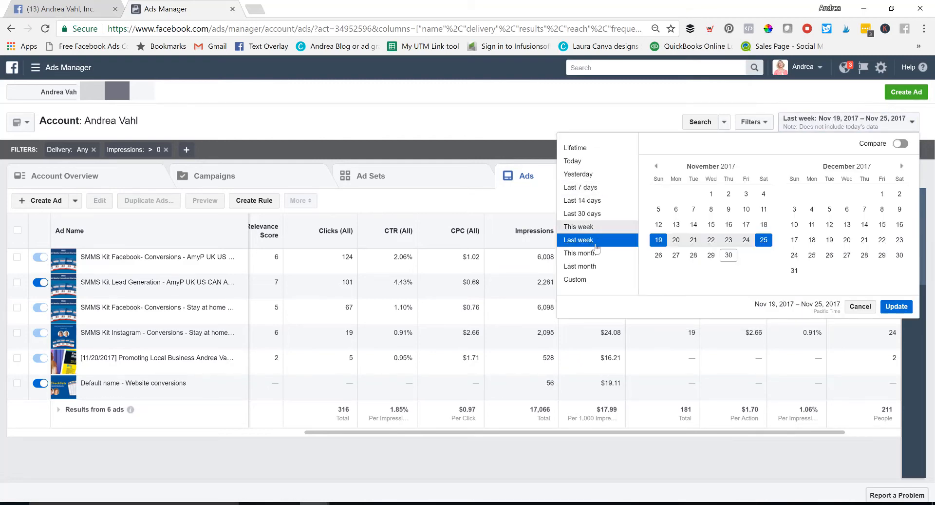
left_click(578, 226)
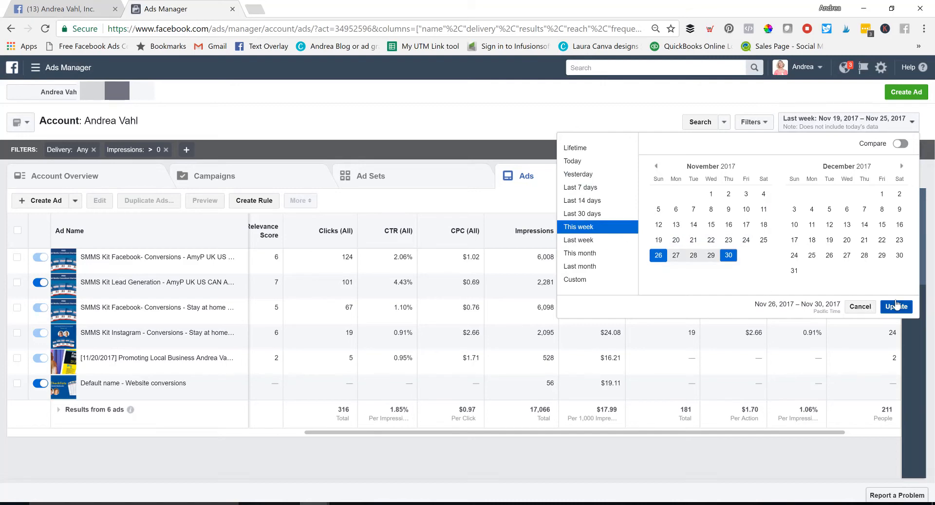
left_click(896, 306)
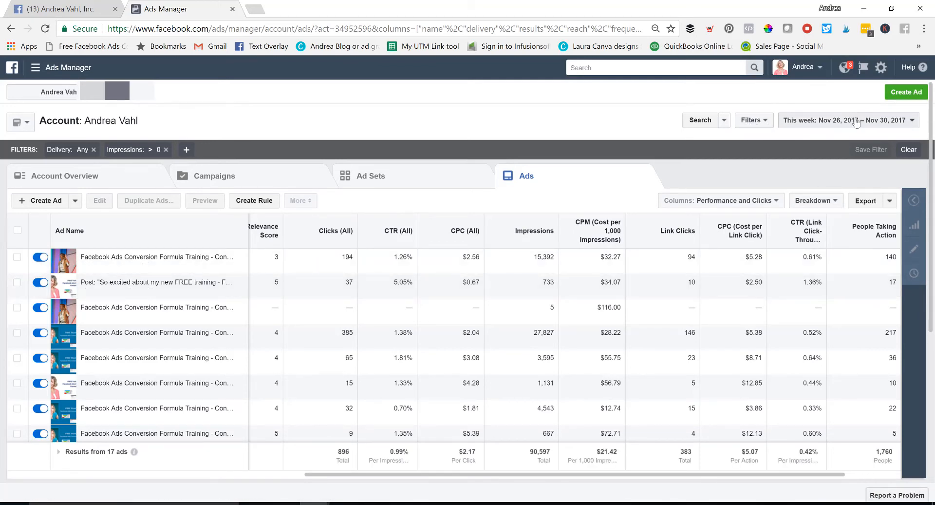
left_click(848, 120)
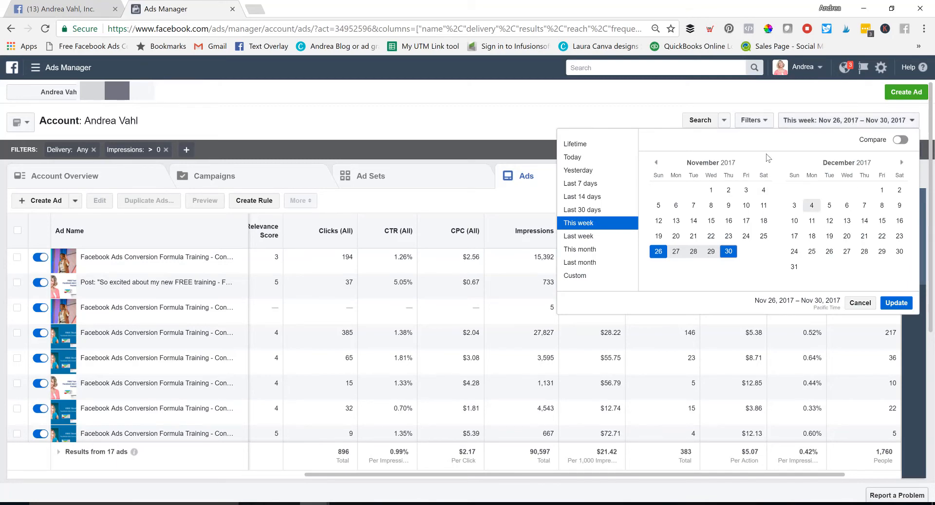
mouse_move(536, 98)
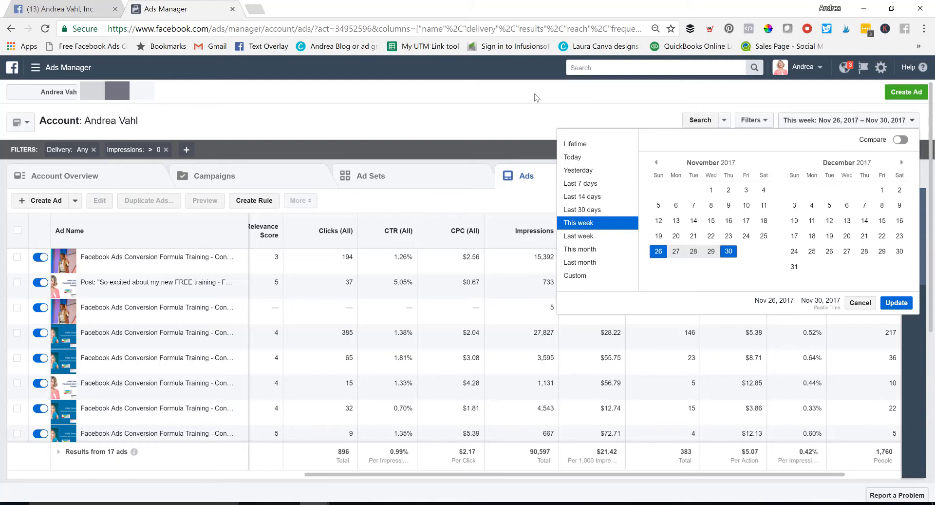
mouse_move(823, 104)
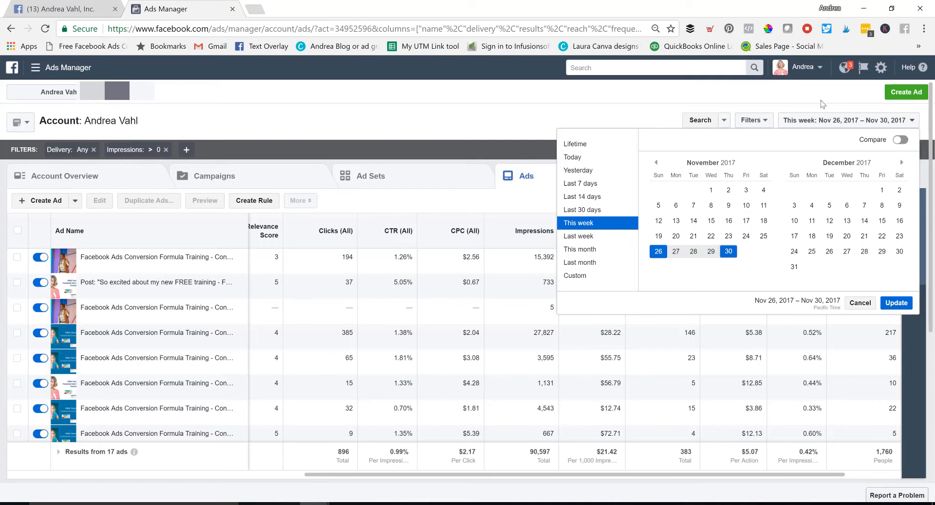
mouse_move(843, 124)
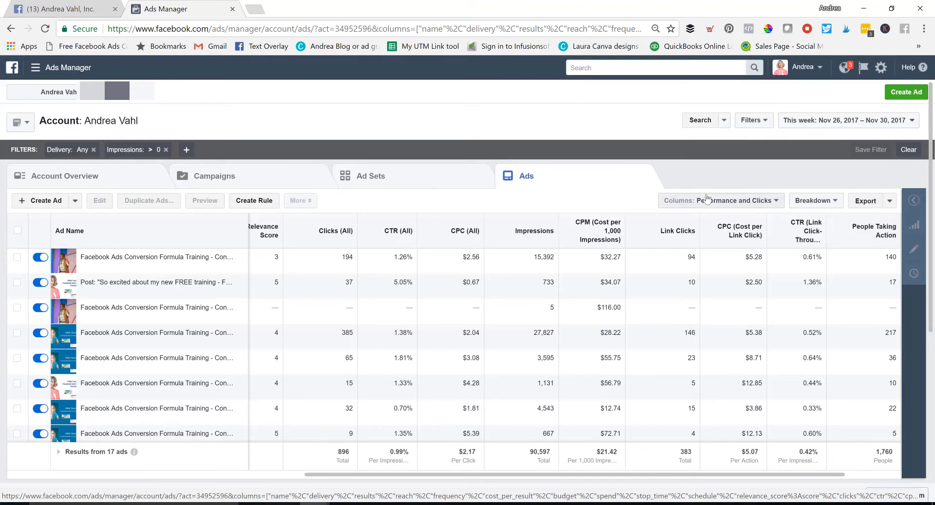
- Browse the column presets and Breakdown options, ending on the Export and share menu
left_click(719, 200)
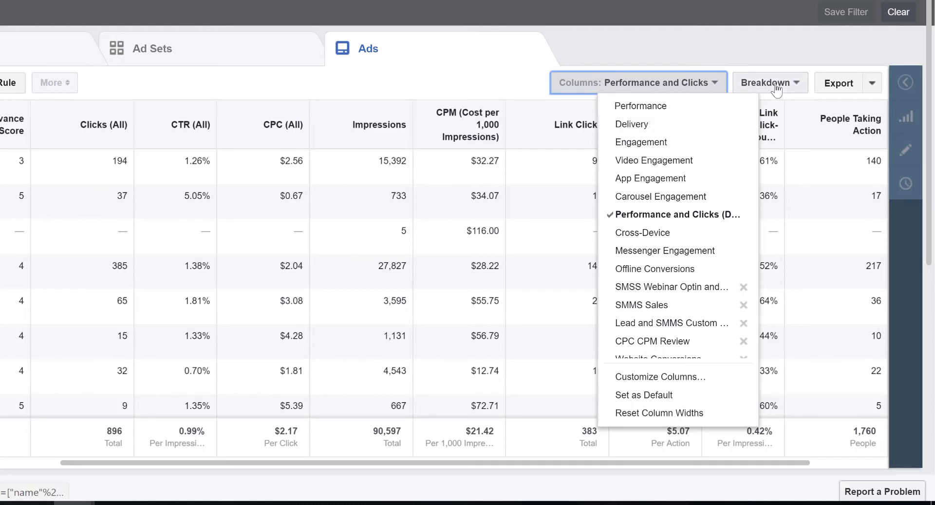
left_click(770, 82)
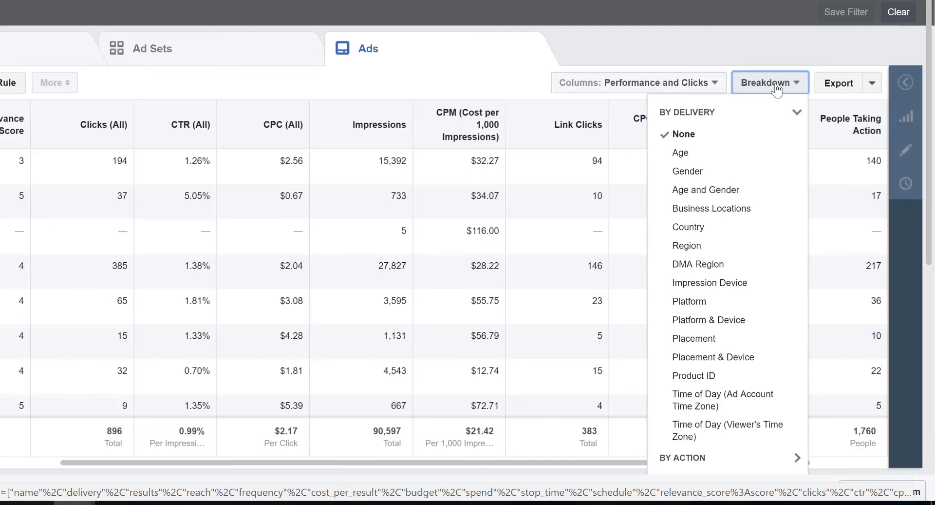
mouse_move(885, 100)
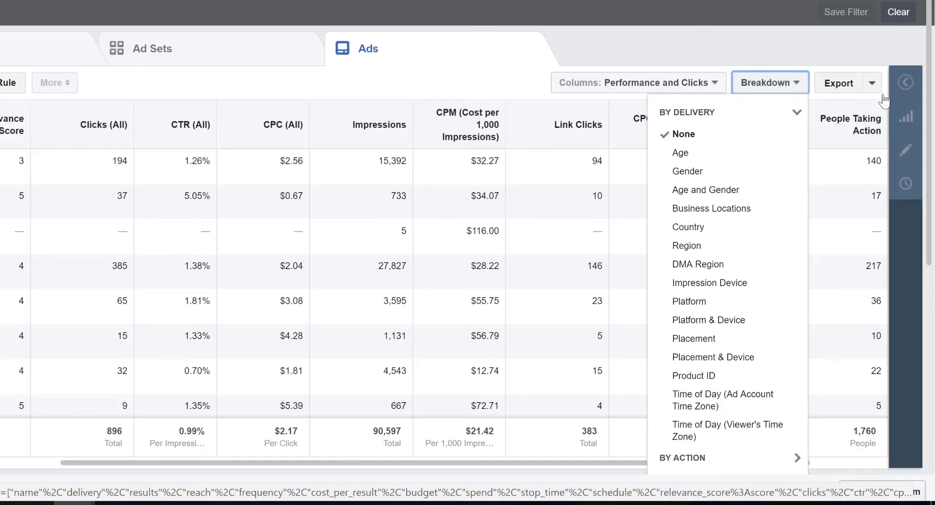
left_click(872, 82)
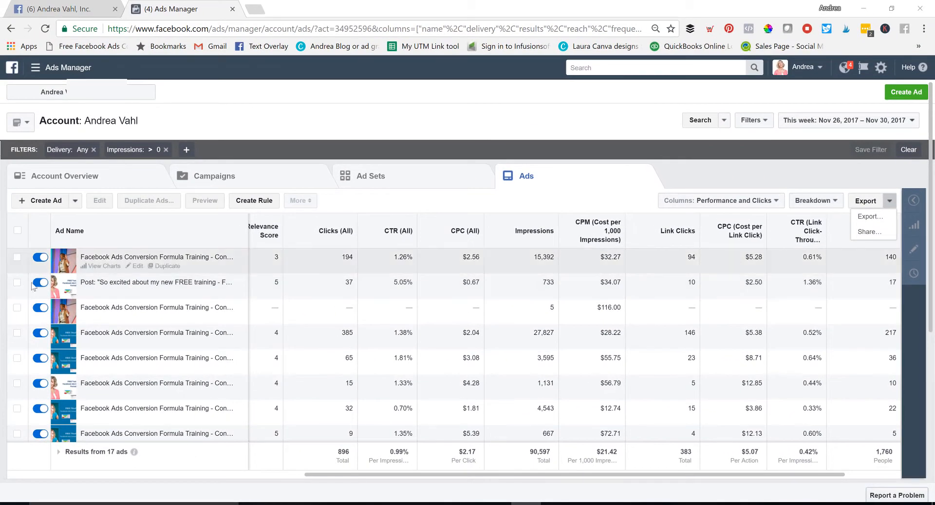
mouse_move(18, 258)
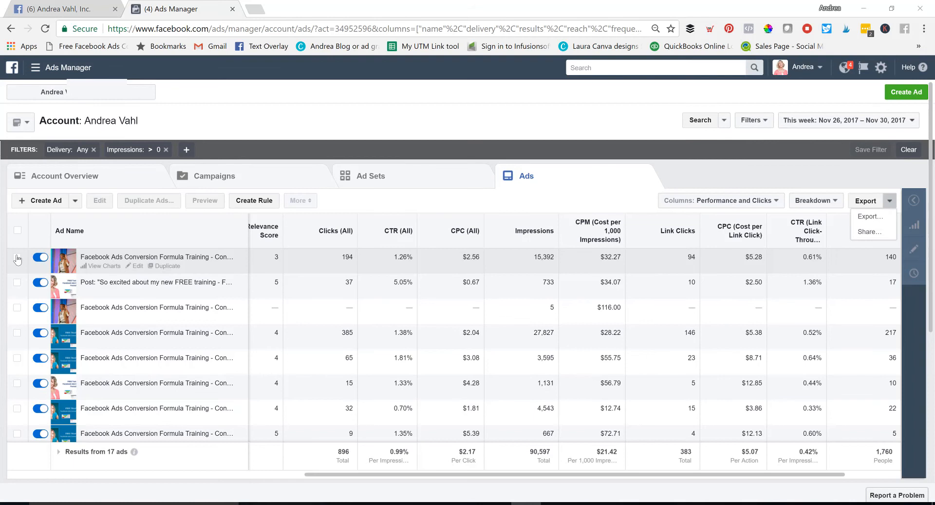
- Open the Conversions - Retargeting - No text ad's charts and view Demographics, Placement and Performance
left_click(18, 257)
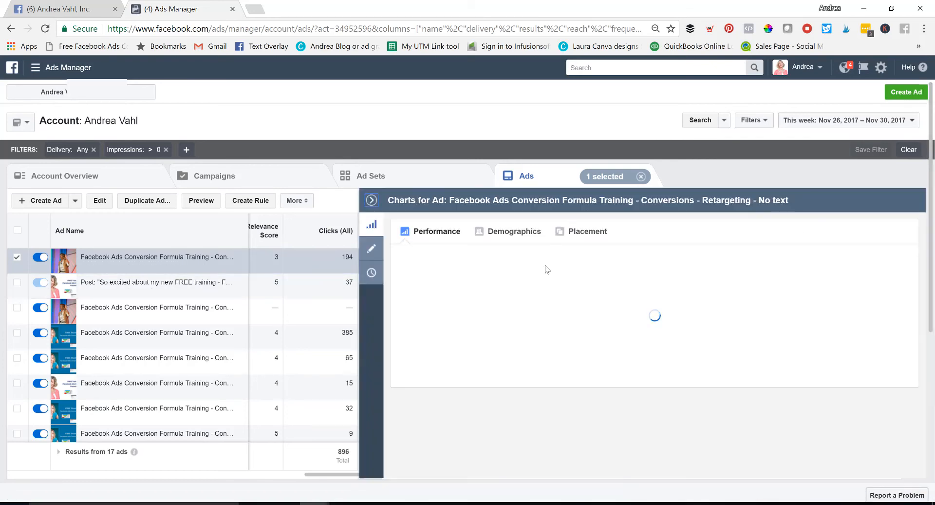
mouse_move(603, 266)
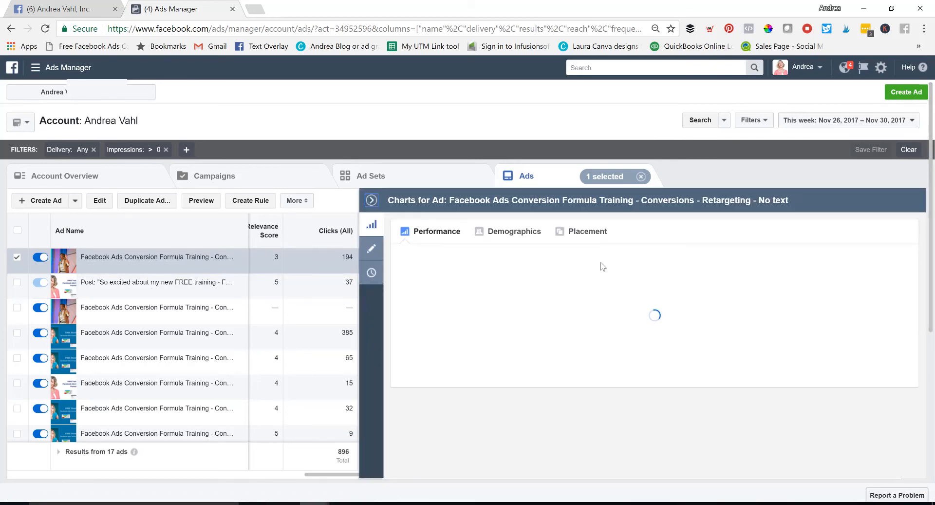
left_click(587, 231)
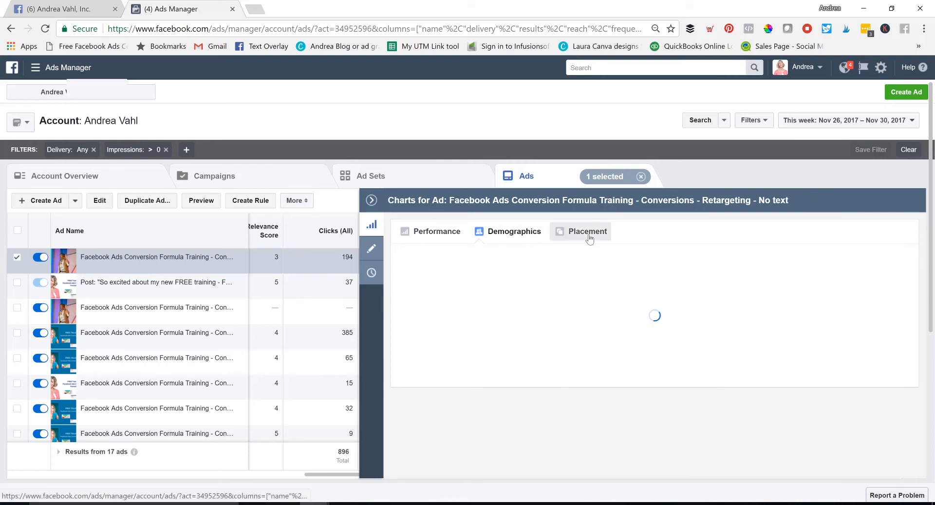
left_click(587, 231)
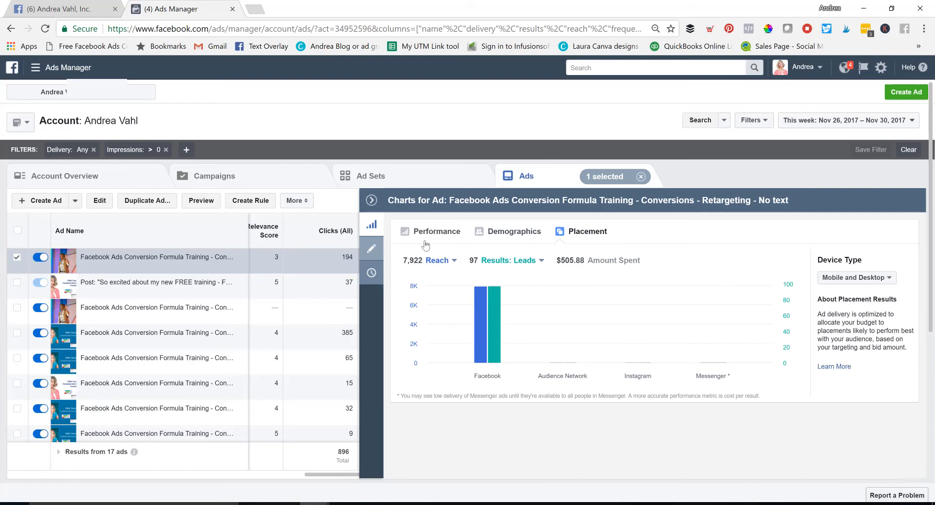
left_click(514, 231)
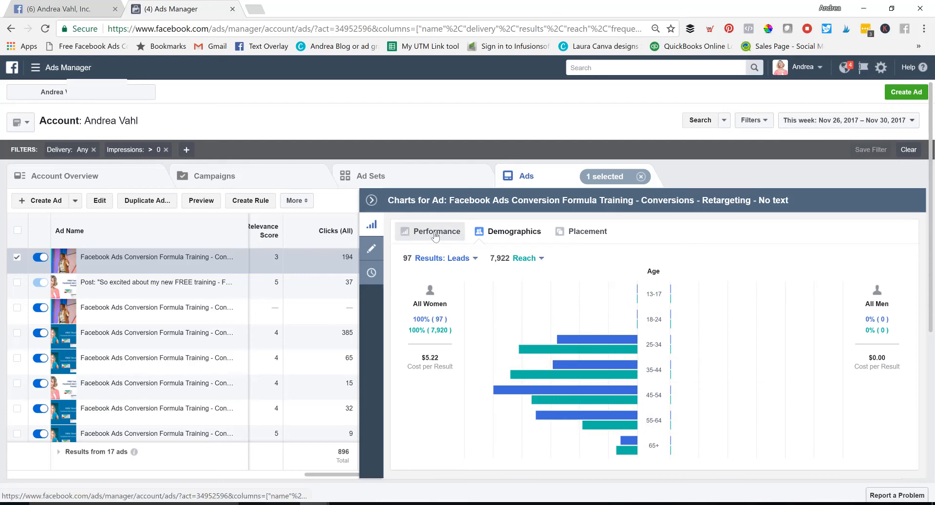
left_click(436, 230)
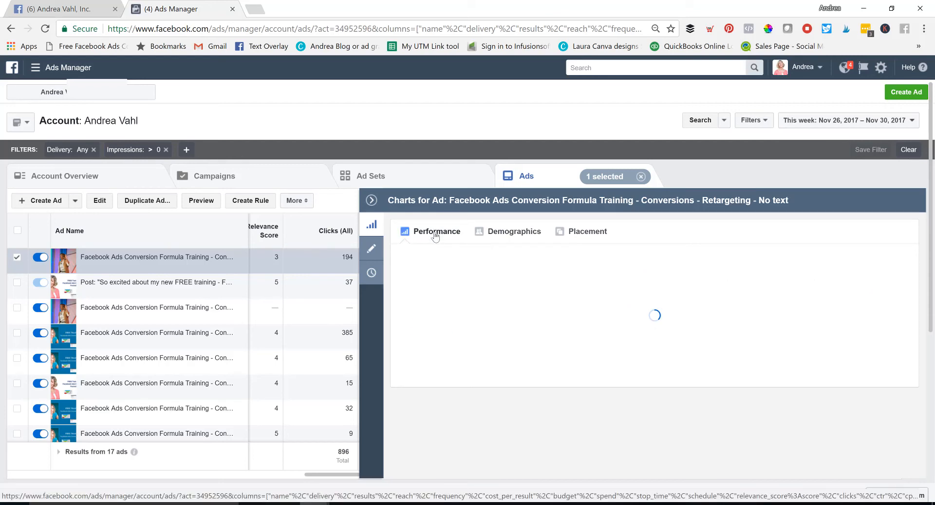
left_click(436, 231)
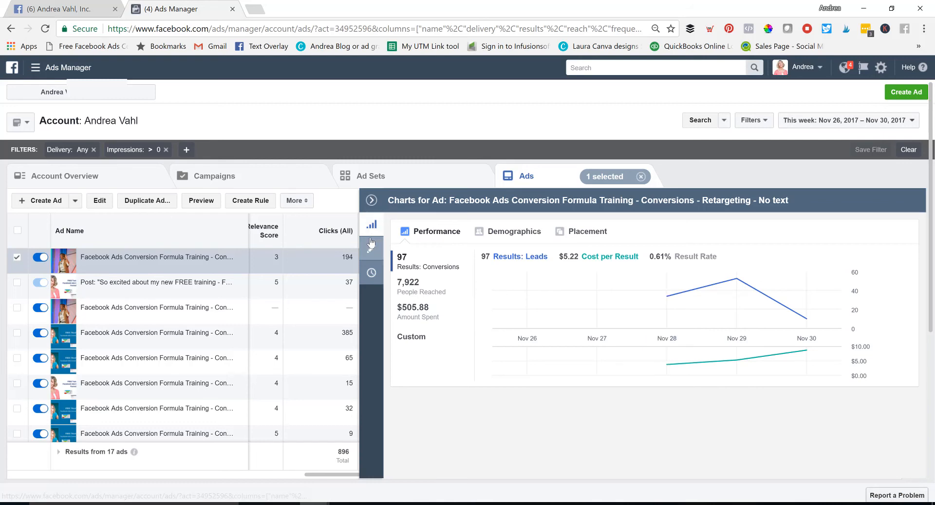
- Open the retargeting ad's Editing Ad details and then its change history
left_click(372, 249)
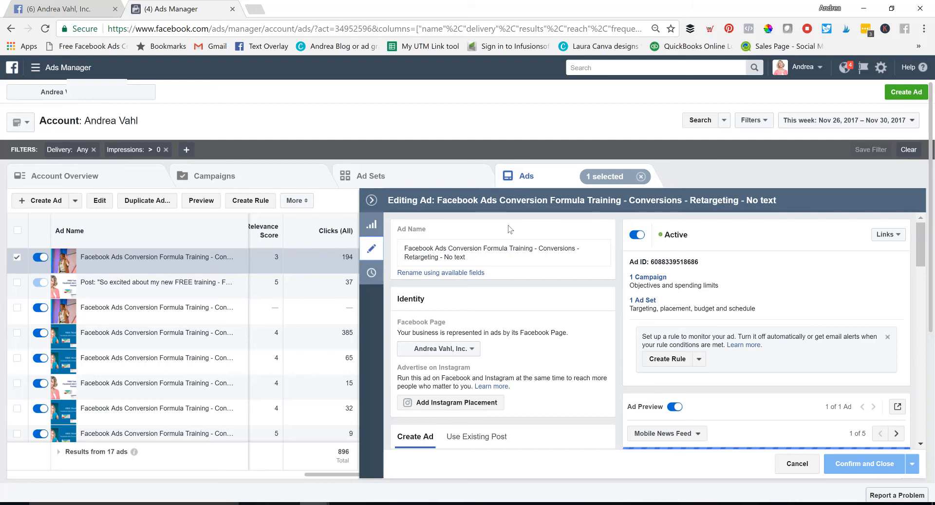
mouse_move(520, 292)
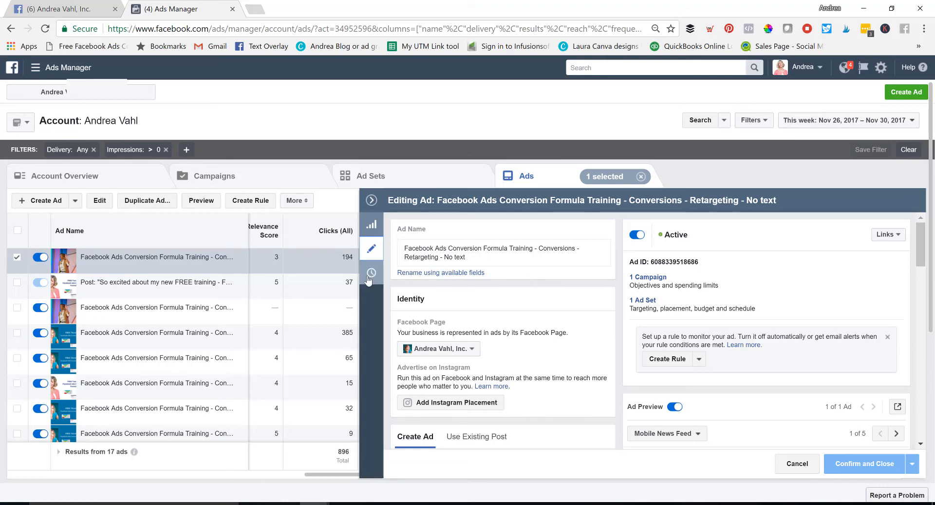
left_click(371, 273)
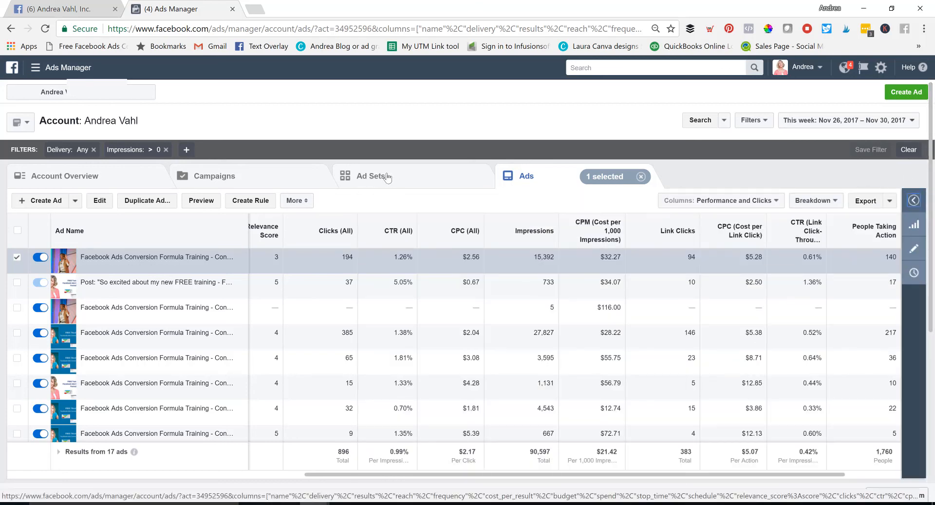
- Show the 18 ad sets and select the Nov 28 ongoing Conversion Formula Training ad set
left_click(370, 176)
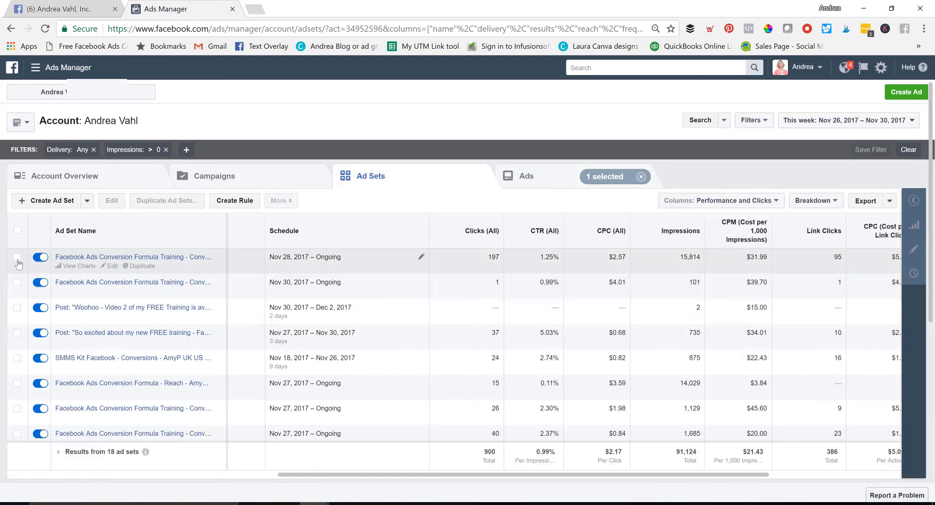
left_click(17, 256)
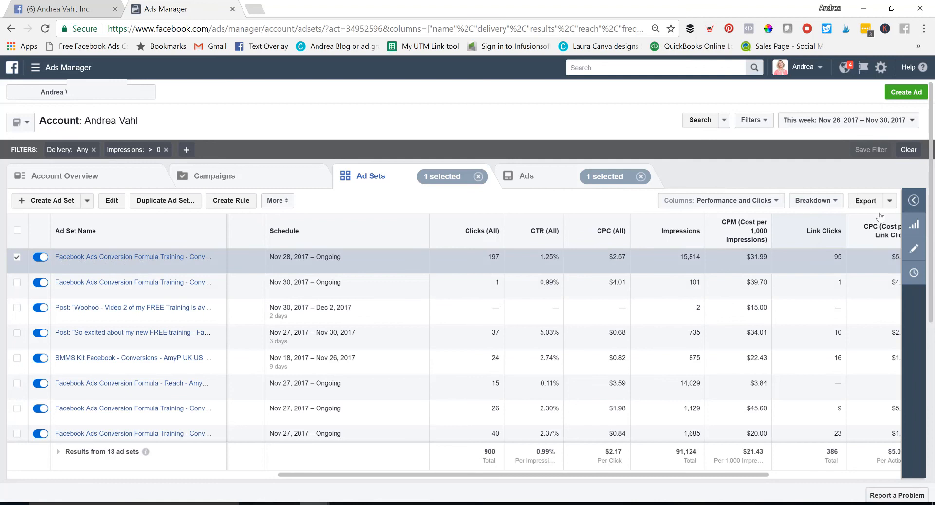